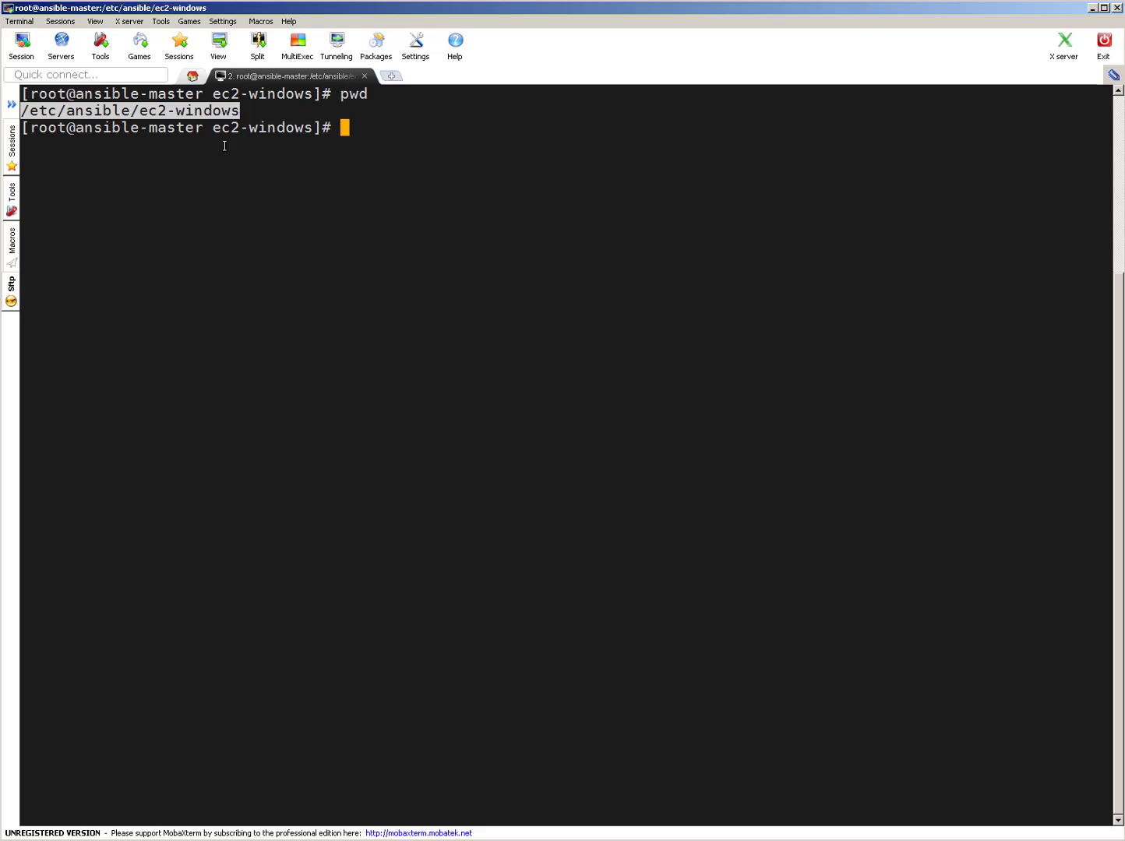
- List /etc/ansible/ec2-windows with ls -l and highlight create_ec2_windows.yaml and winrm-userdata.txt.j2
text(ls -l)
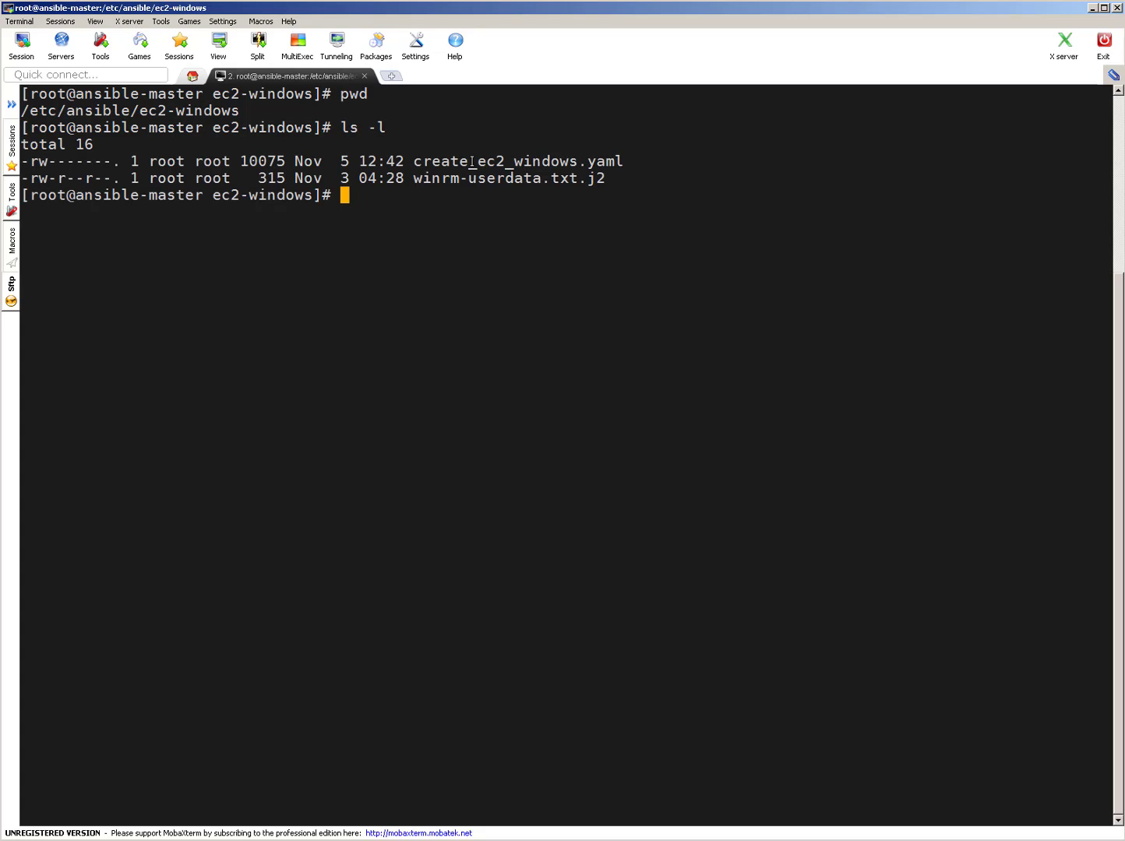
double_click(517, 162)
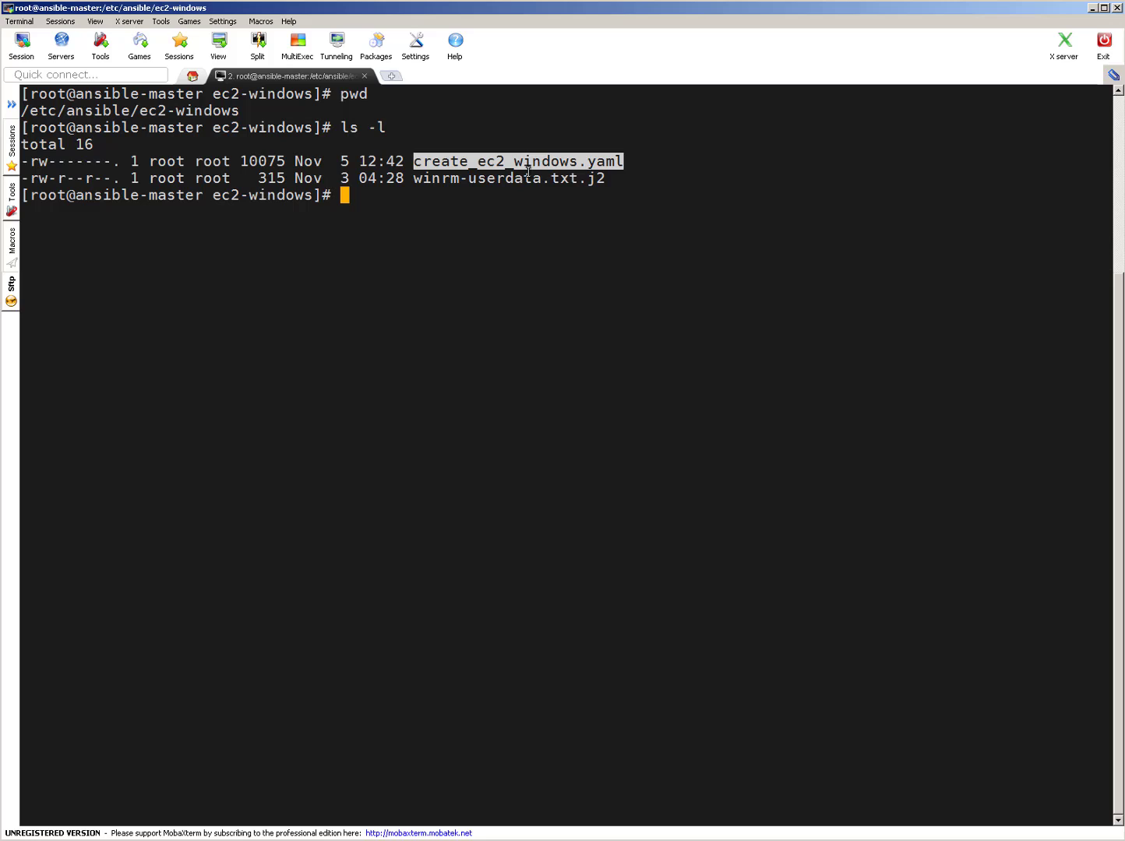
double_click(508, 177)
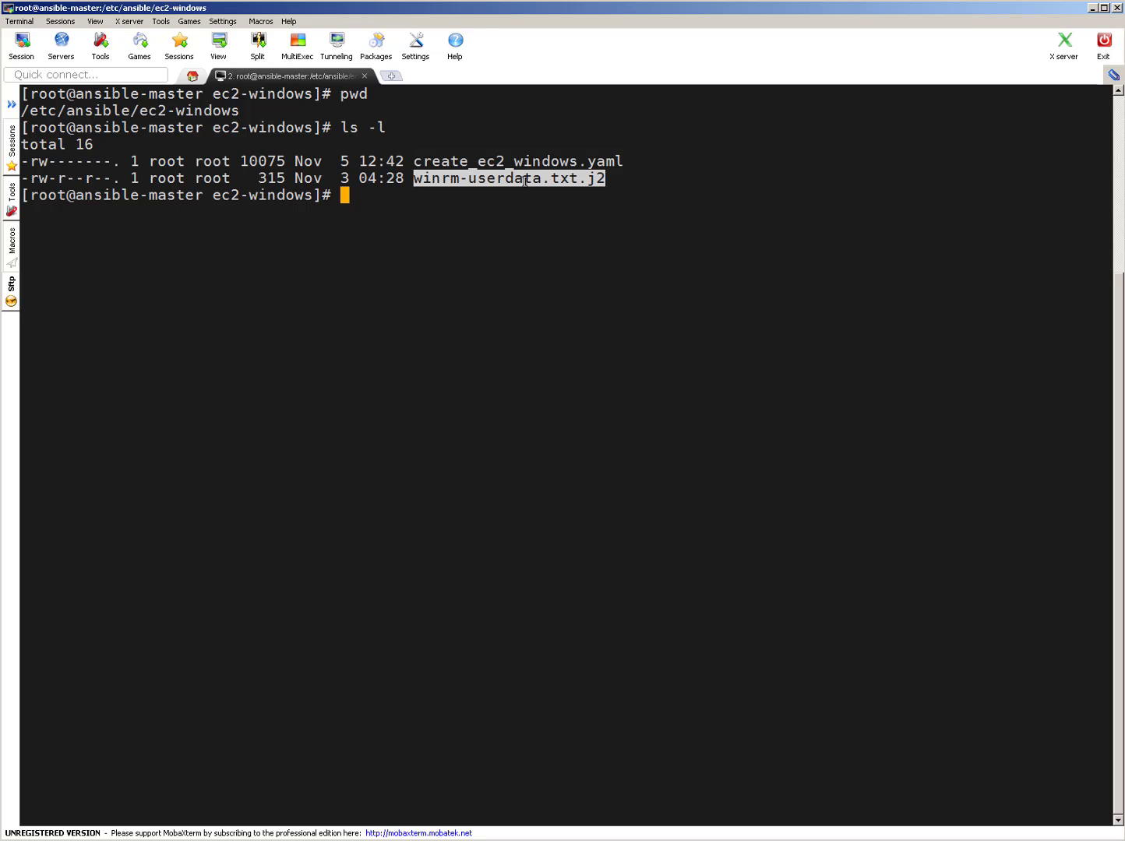
text(cat winrm-userdata.txt.j2)
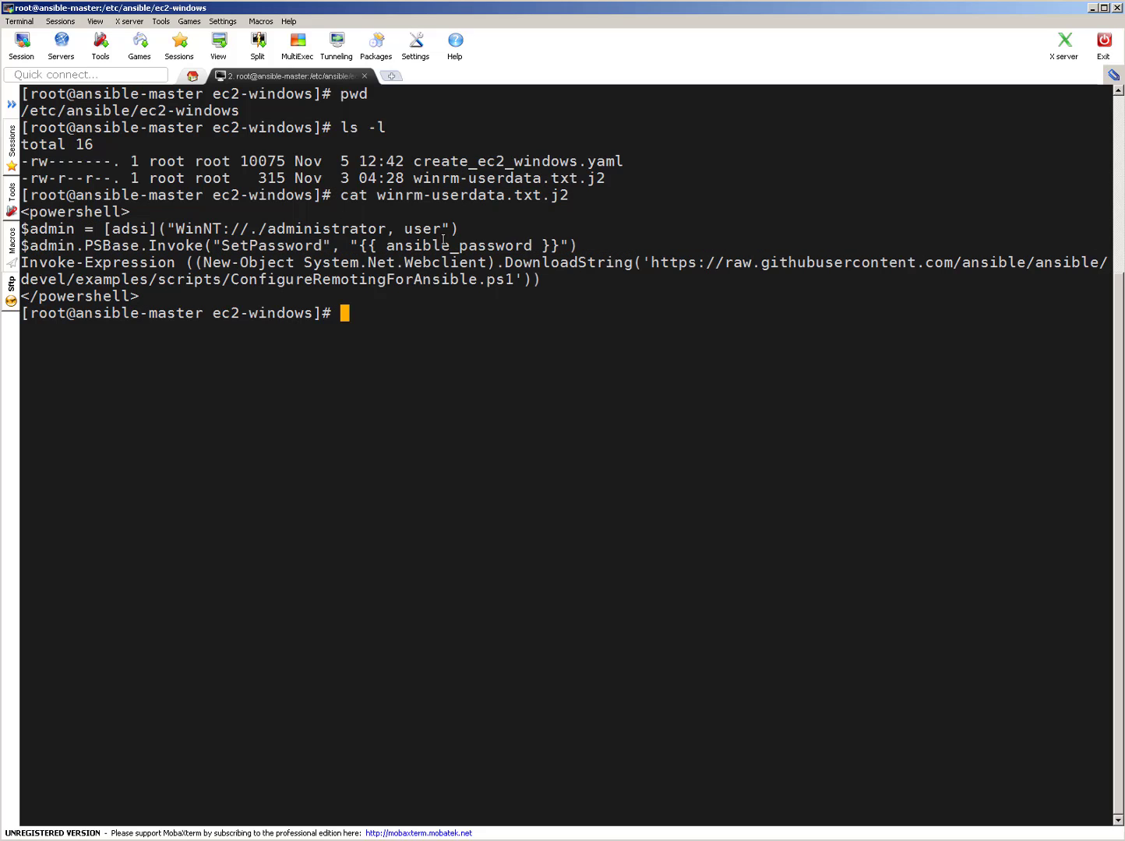
- Show winrm-userdata.txt.j2 and mark the ConfigureRemotingForAnsible.ps1 download URL
double_click(458, 246)
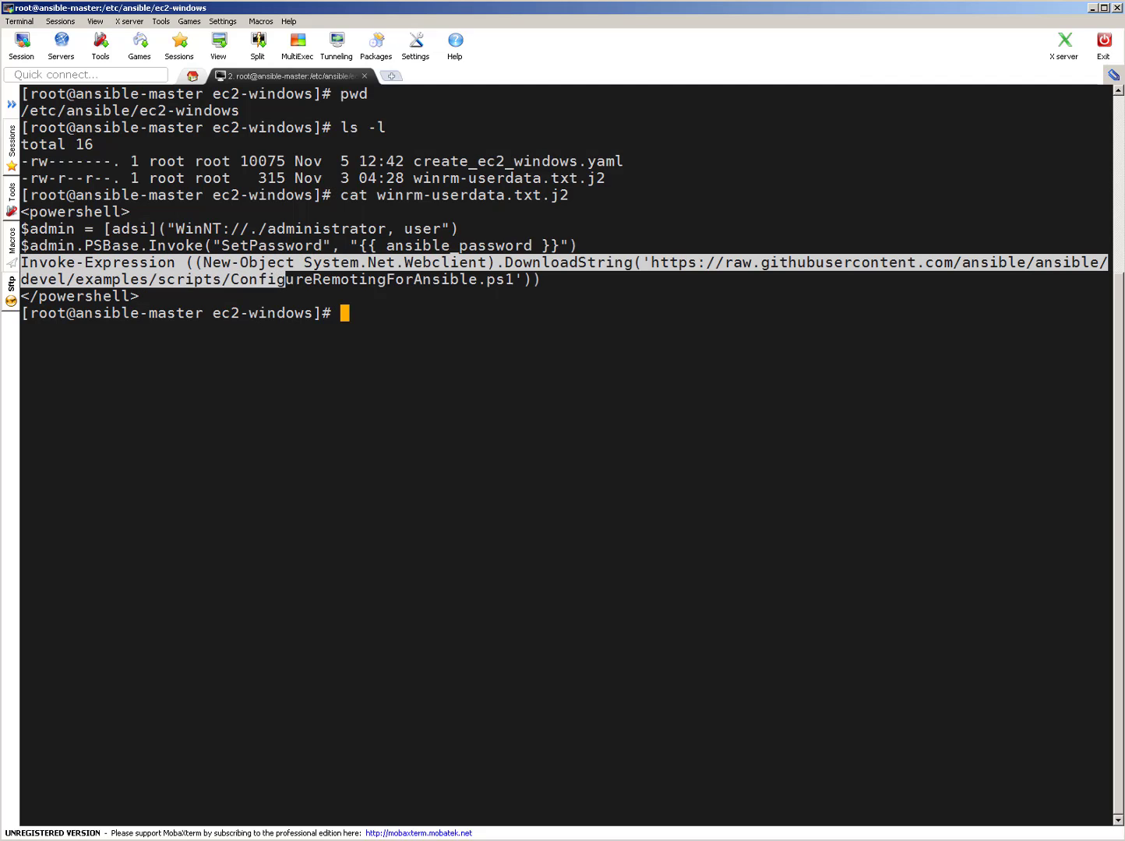
drag(651, 262, 514, 281)
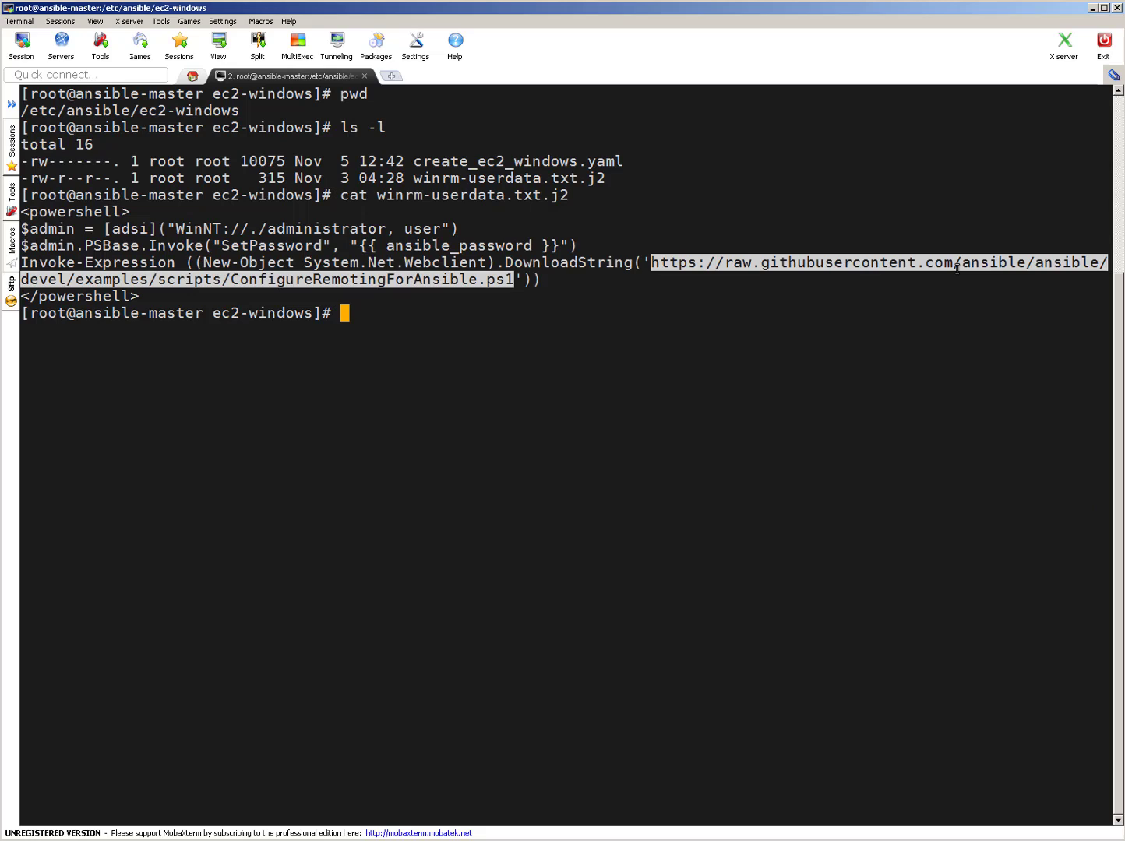
mouse_move(721, 315)
text(c)
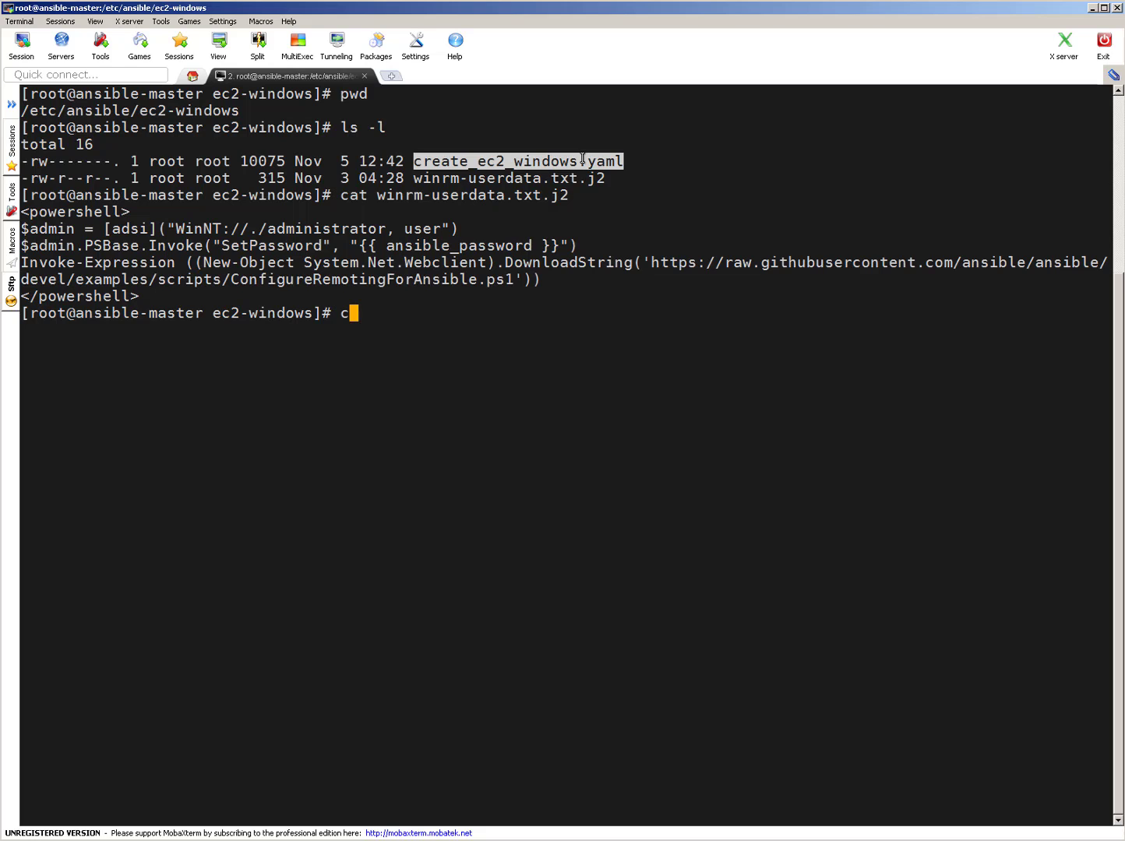
- Print the vault-encrypted create_ec2_windows.yaml, then open it decrypted with ansible-vault edit
text(at create_ec2_windows.yaml)
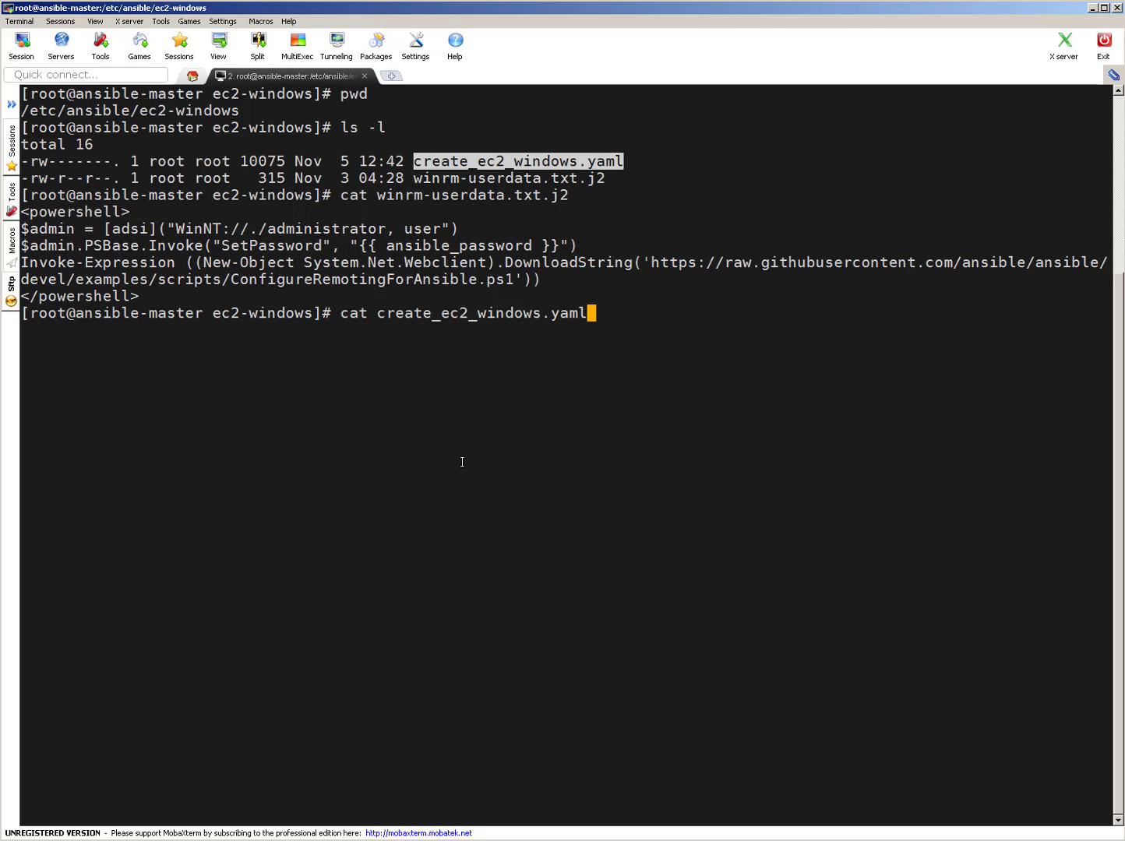
key(Return)
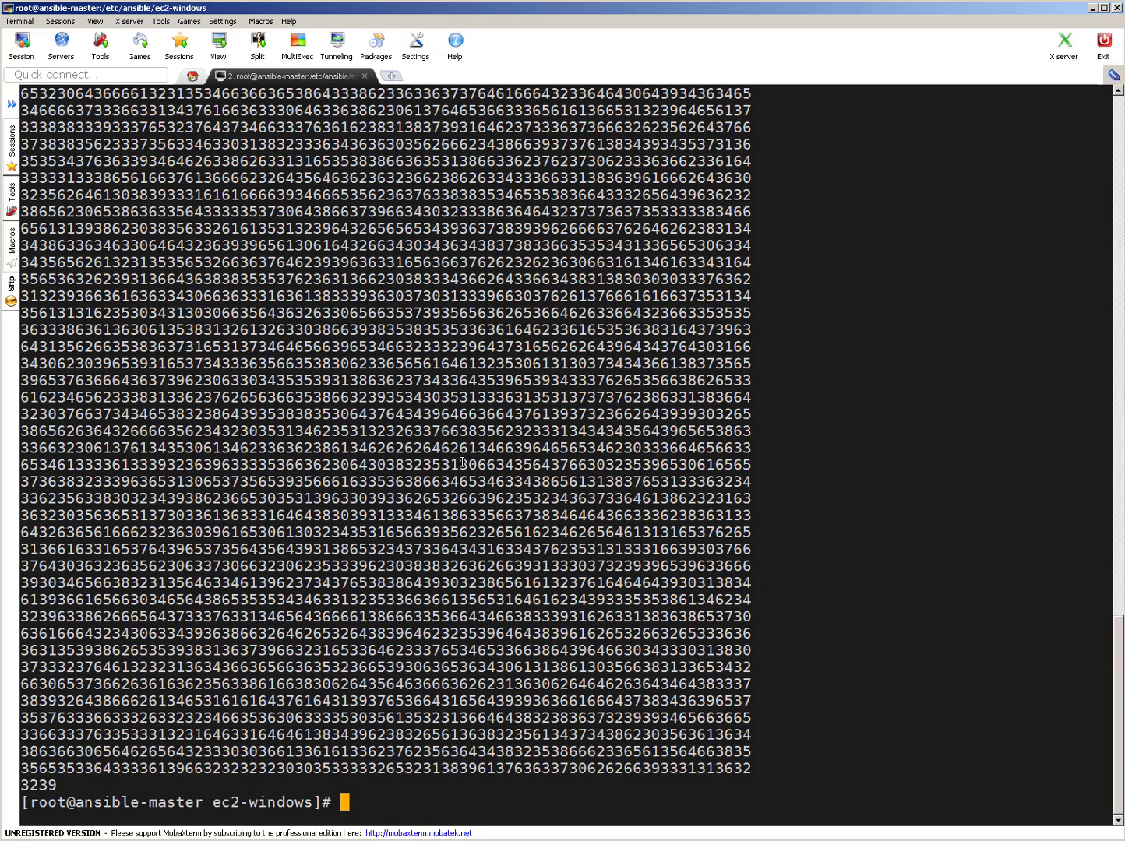
text(ansible-vault edit create_ec2_windows.yaml)
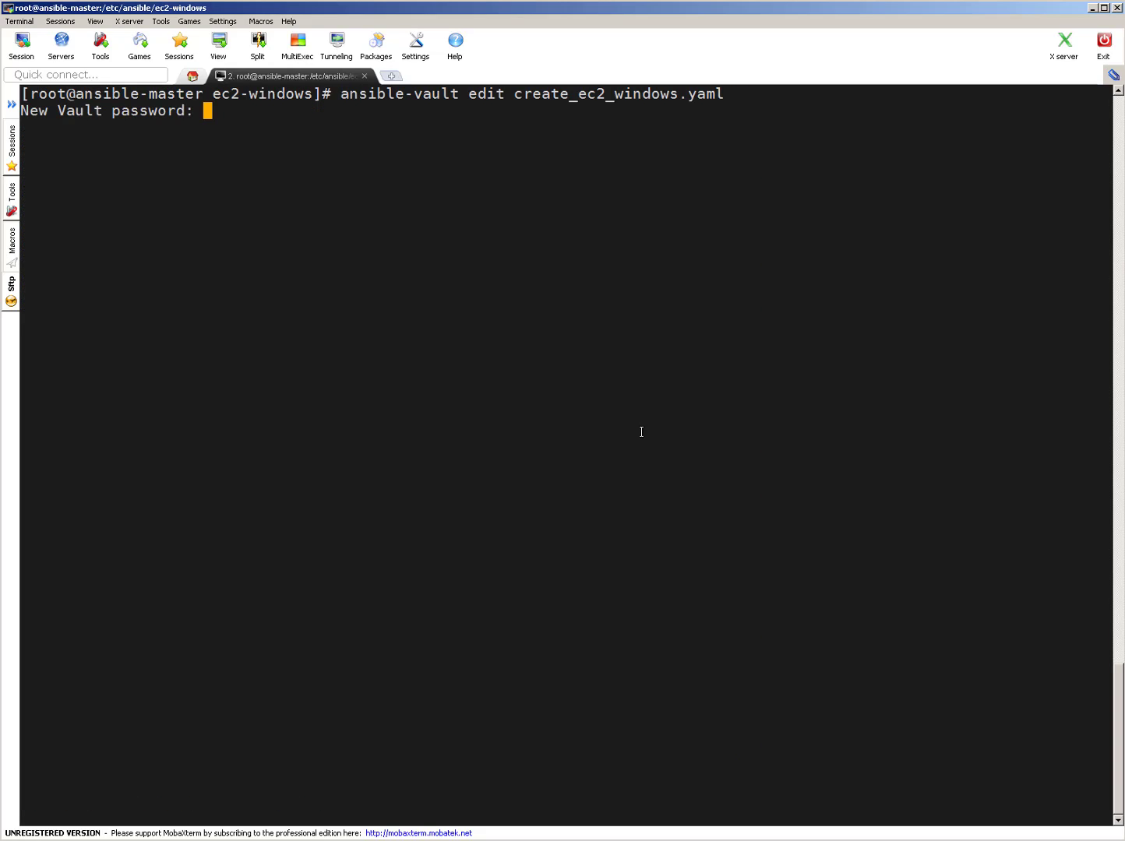
key(Enter)
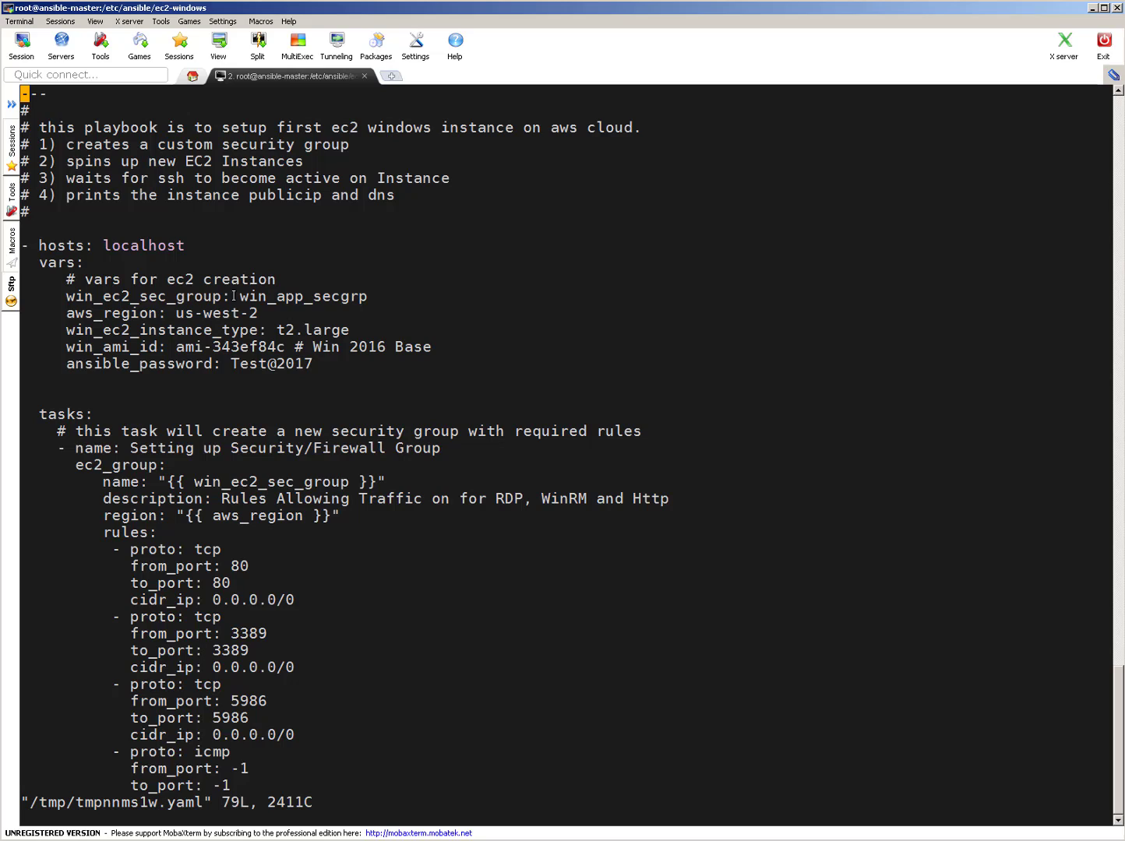
double_click(302, 296)
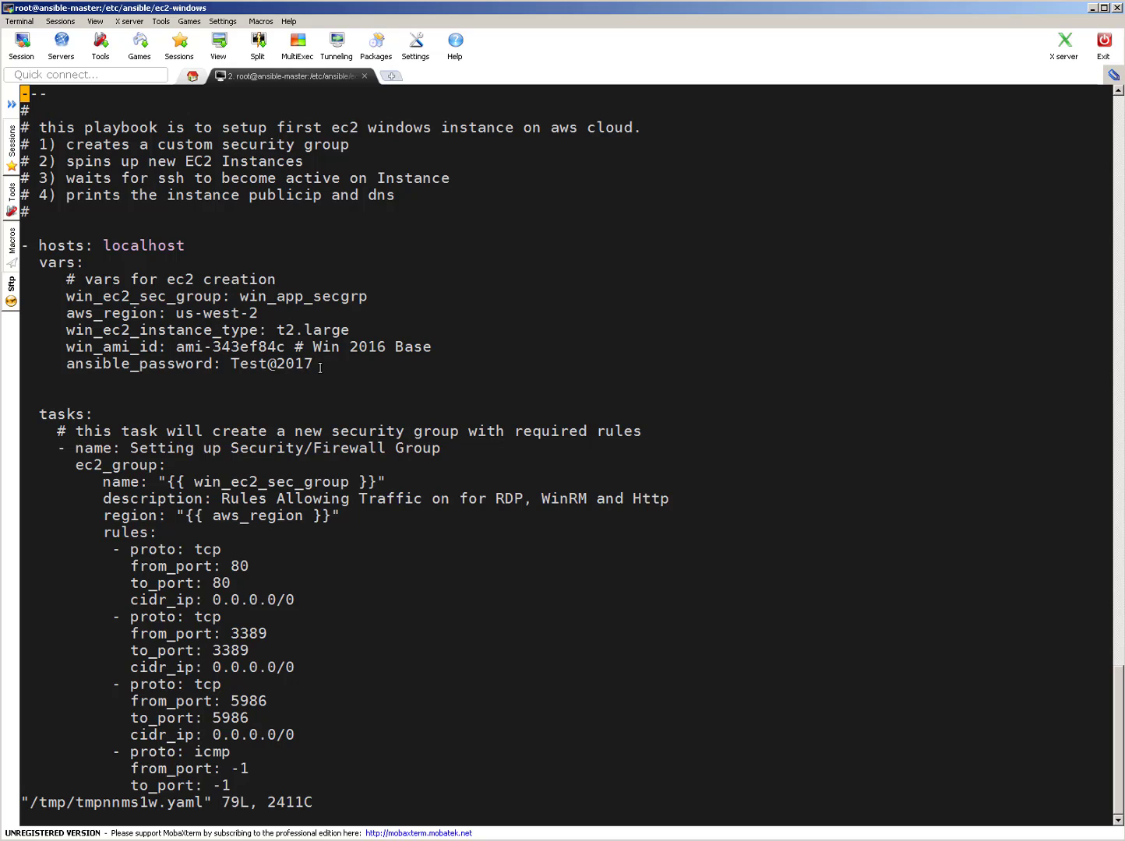
double_click(269, 365)
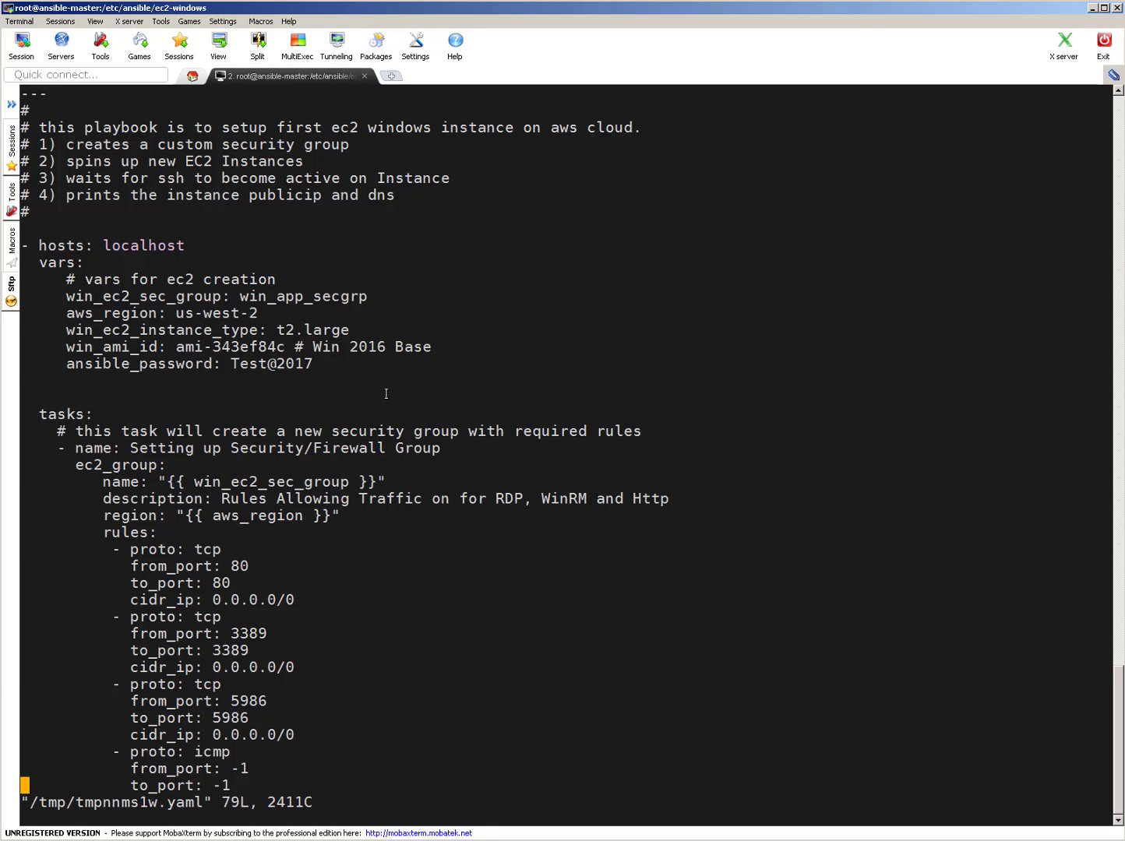
scroll(down, 3)
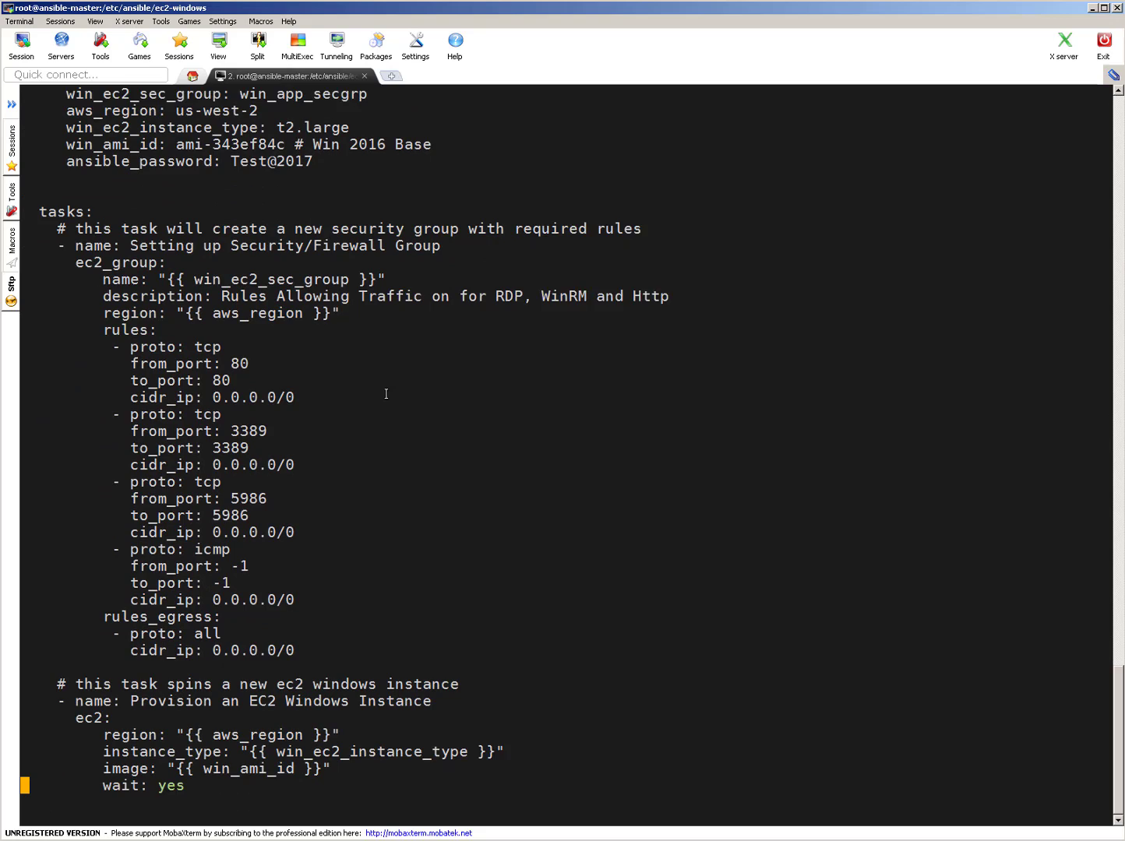
scroll(down, 3)
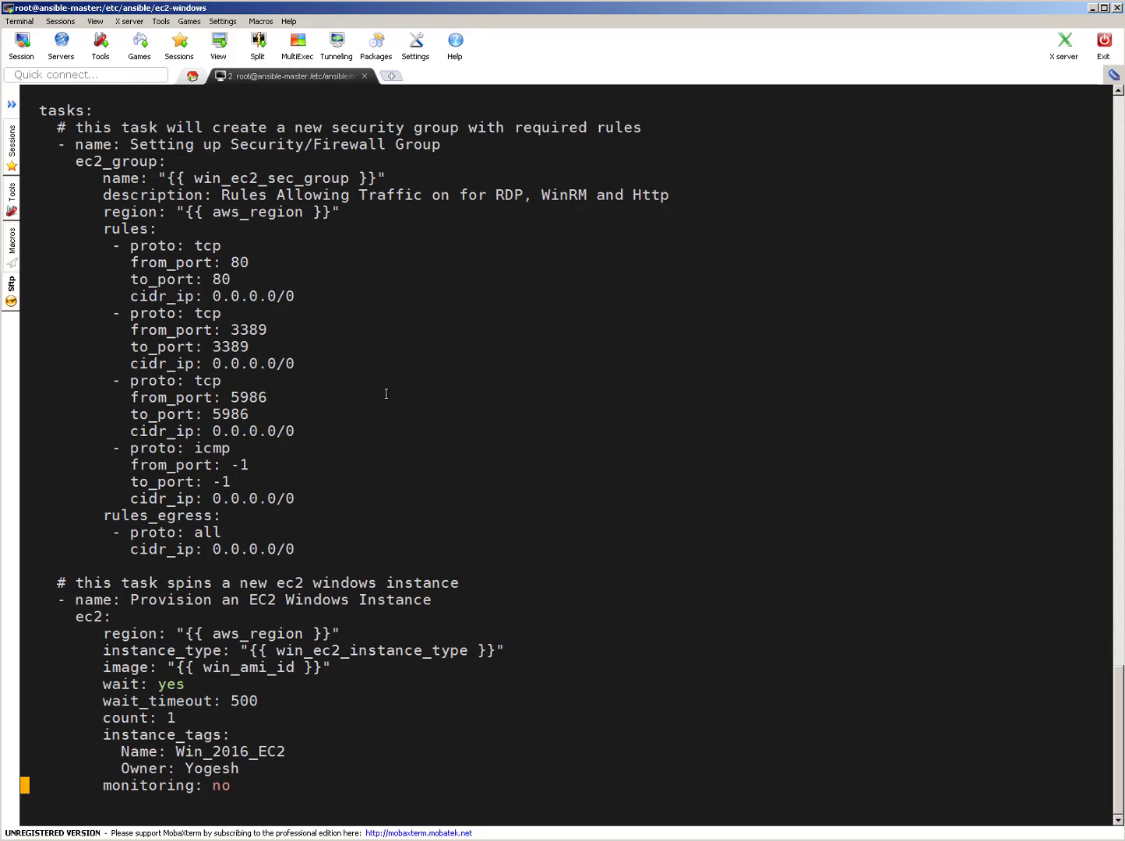
mouse_move(118, 166)
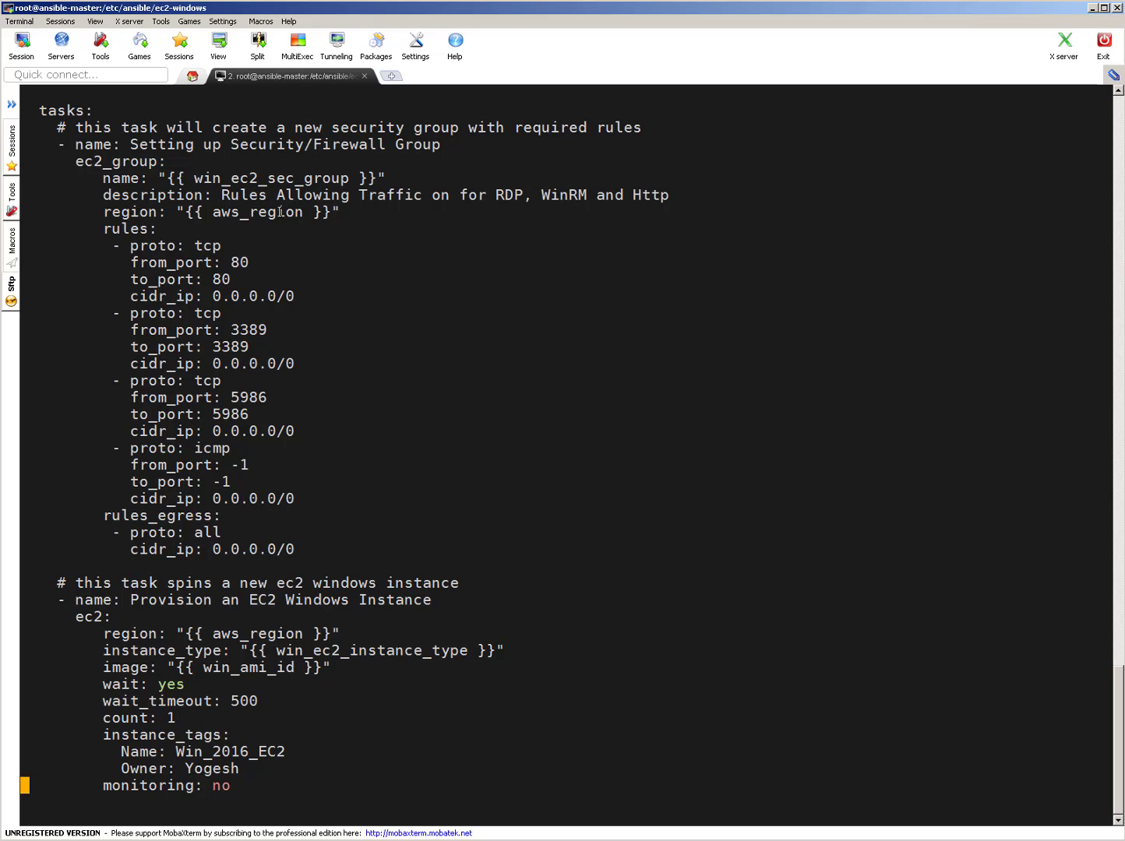
double_click(257, 212)
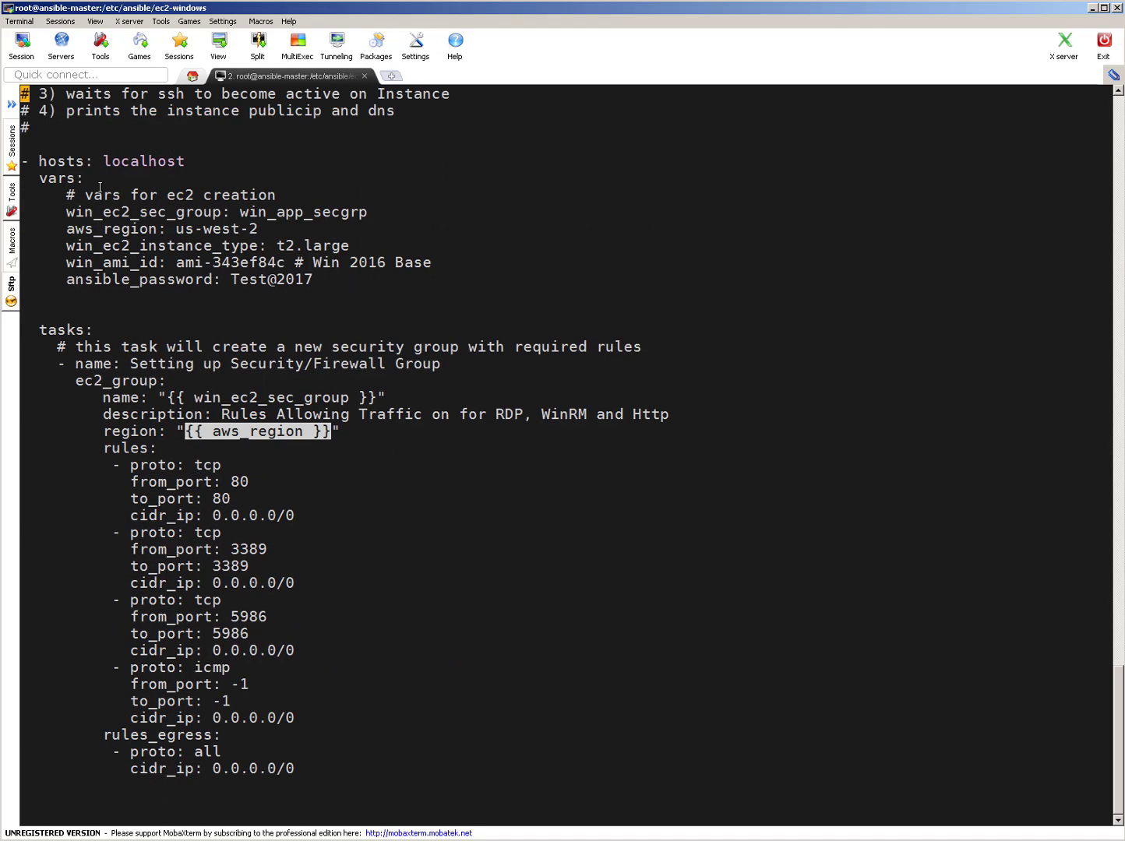
double_click(217, 227)
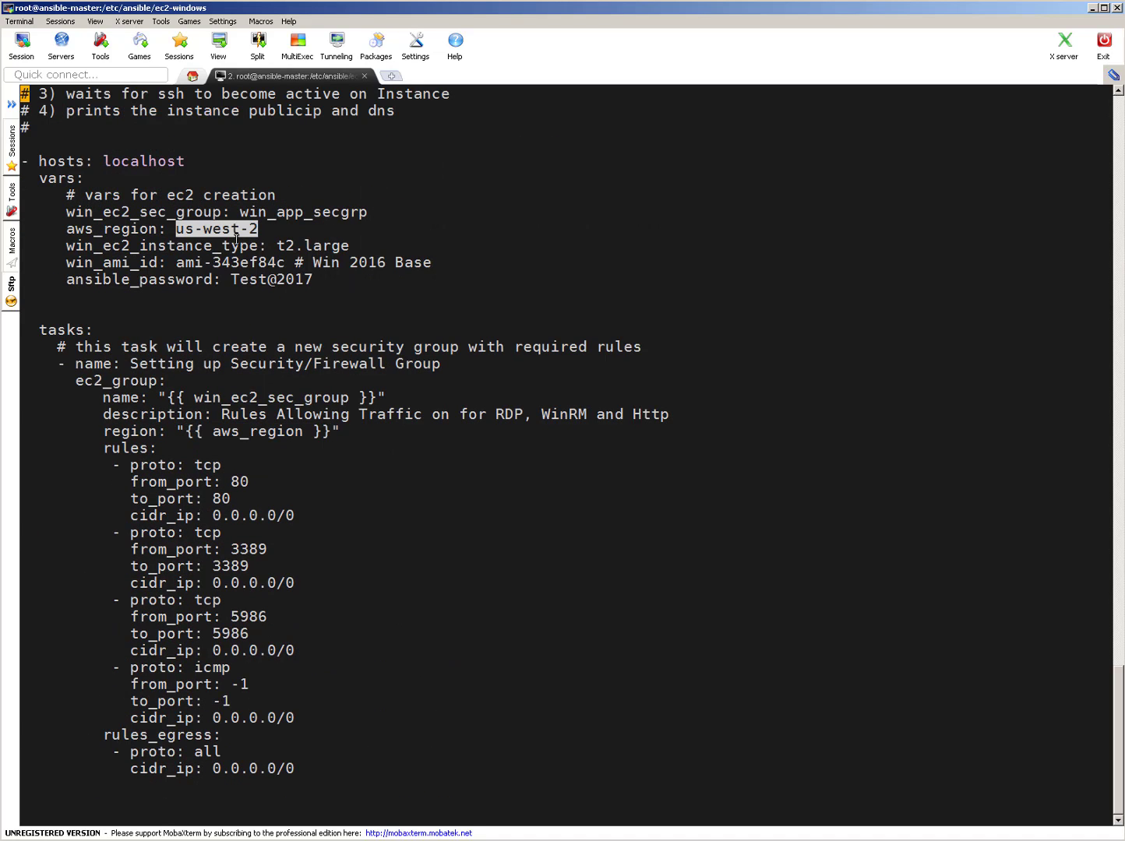
click(444, 480)
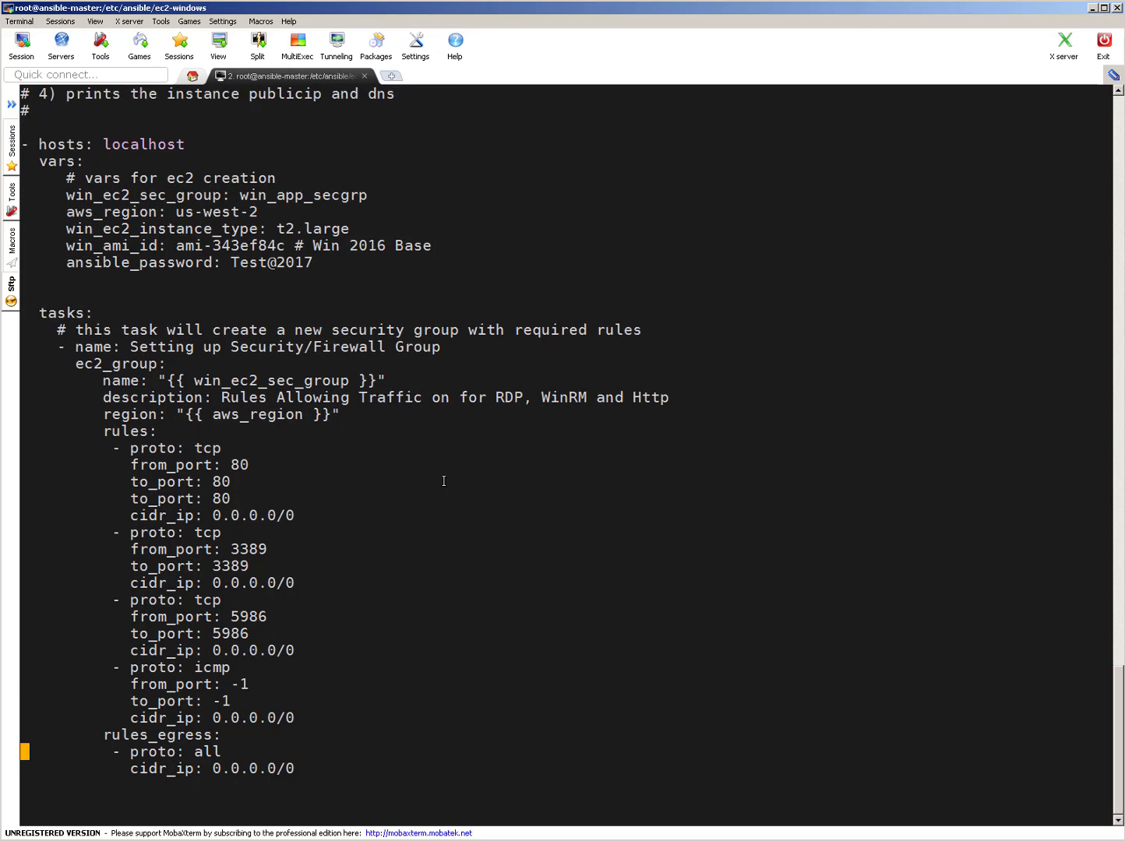
scroll(down, 3)
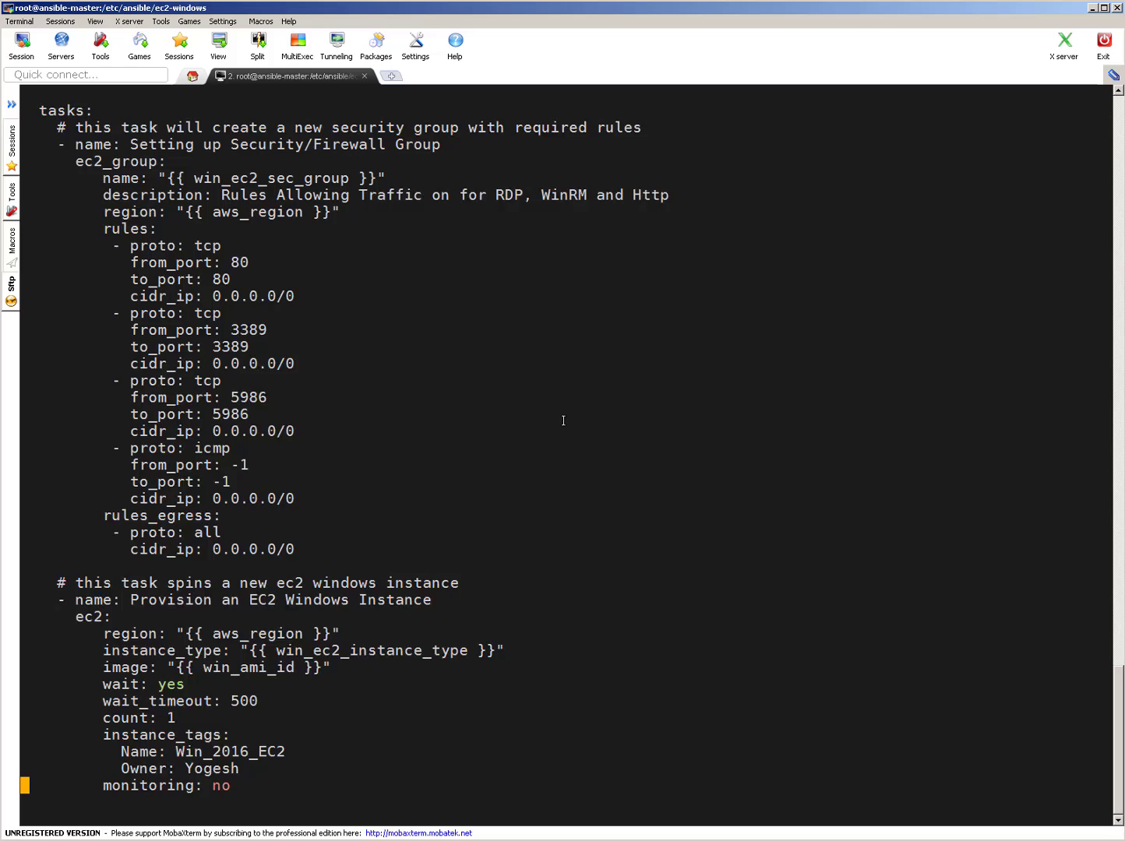
scroll(down, 3)
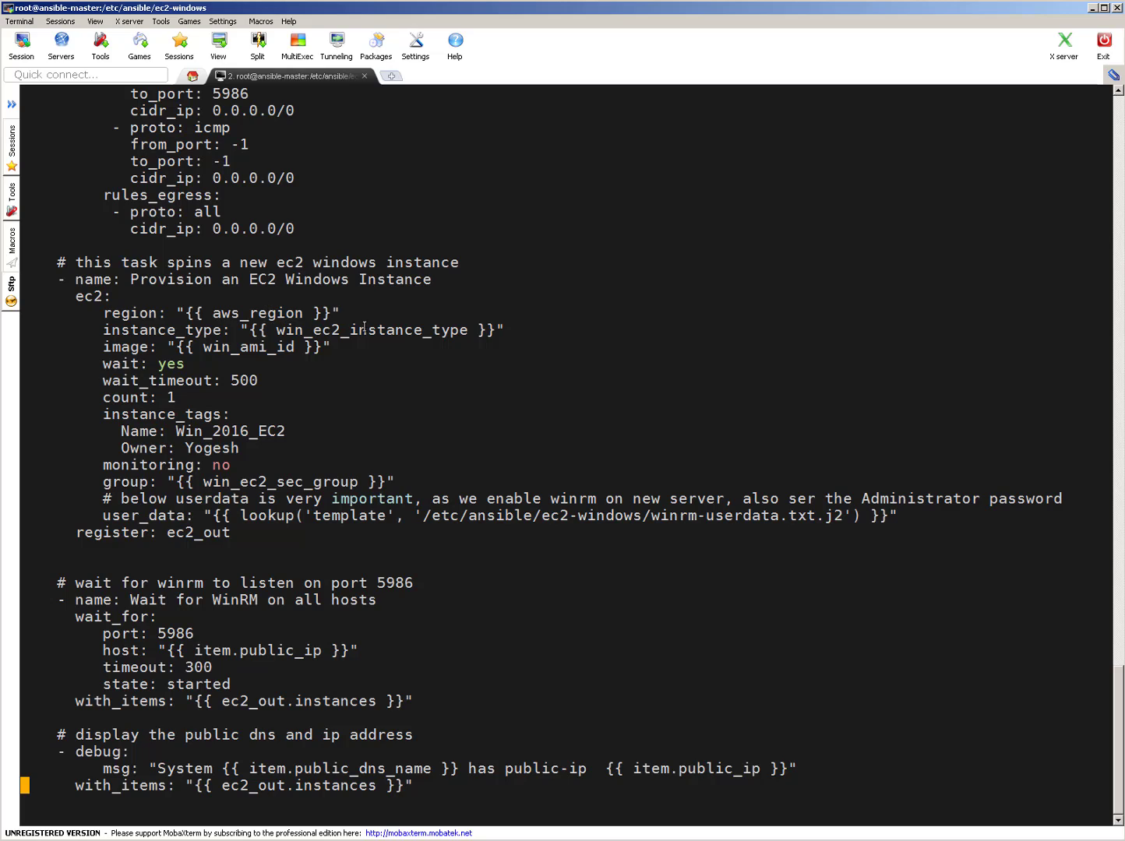
double_click(371, 331)
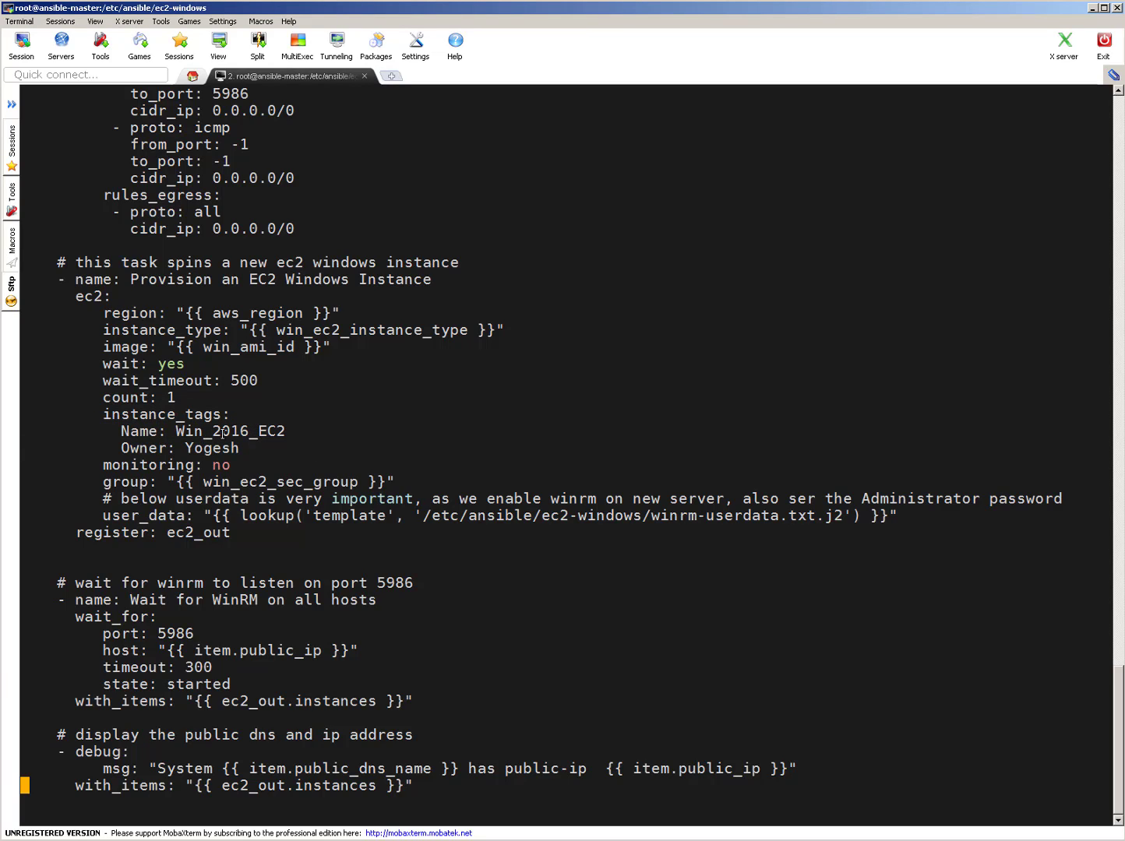
double_click(212, 449)
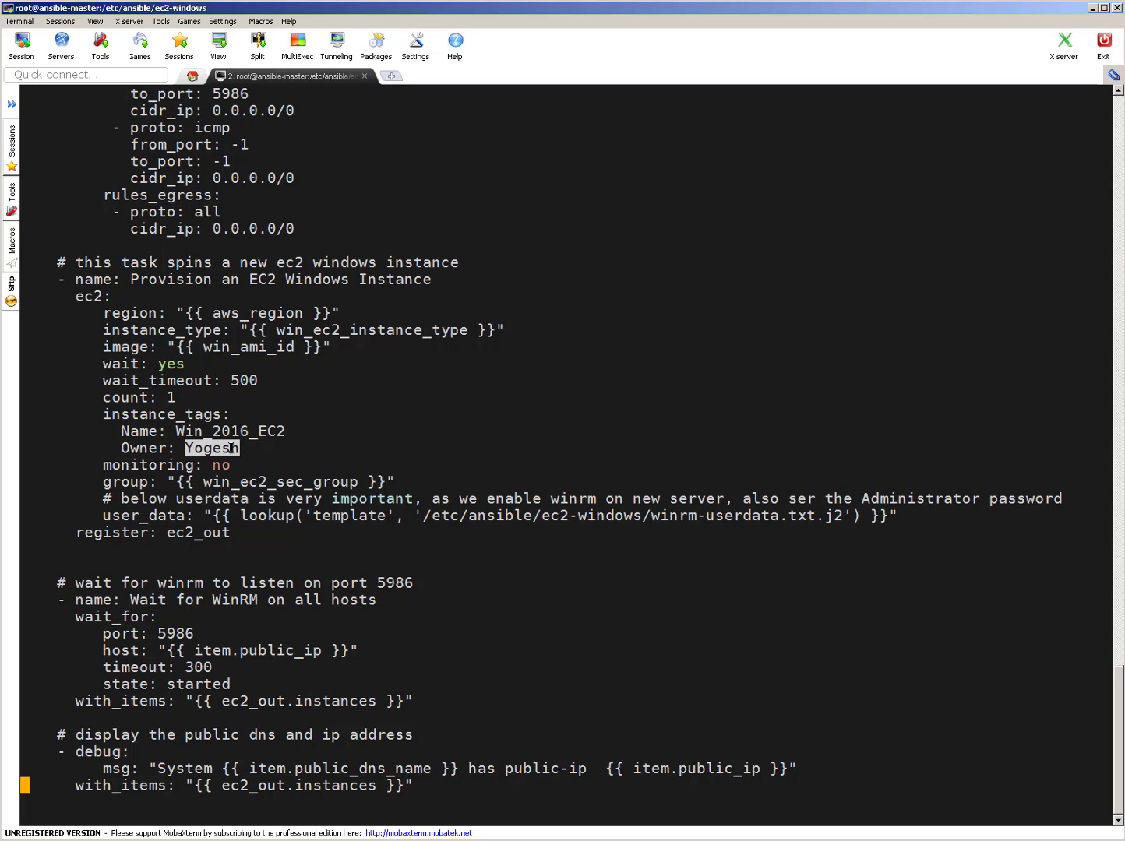
click(103, 464)
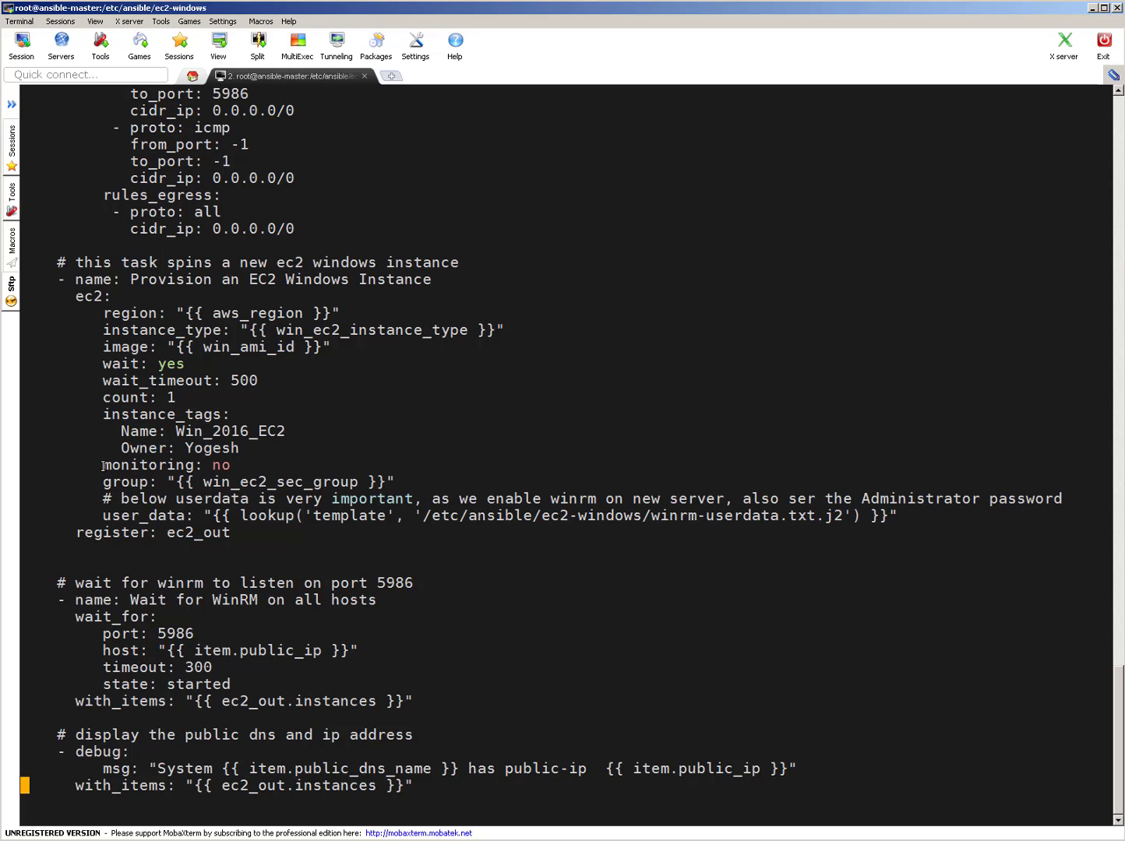
mouse_move(417, 424)
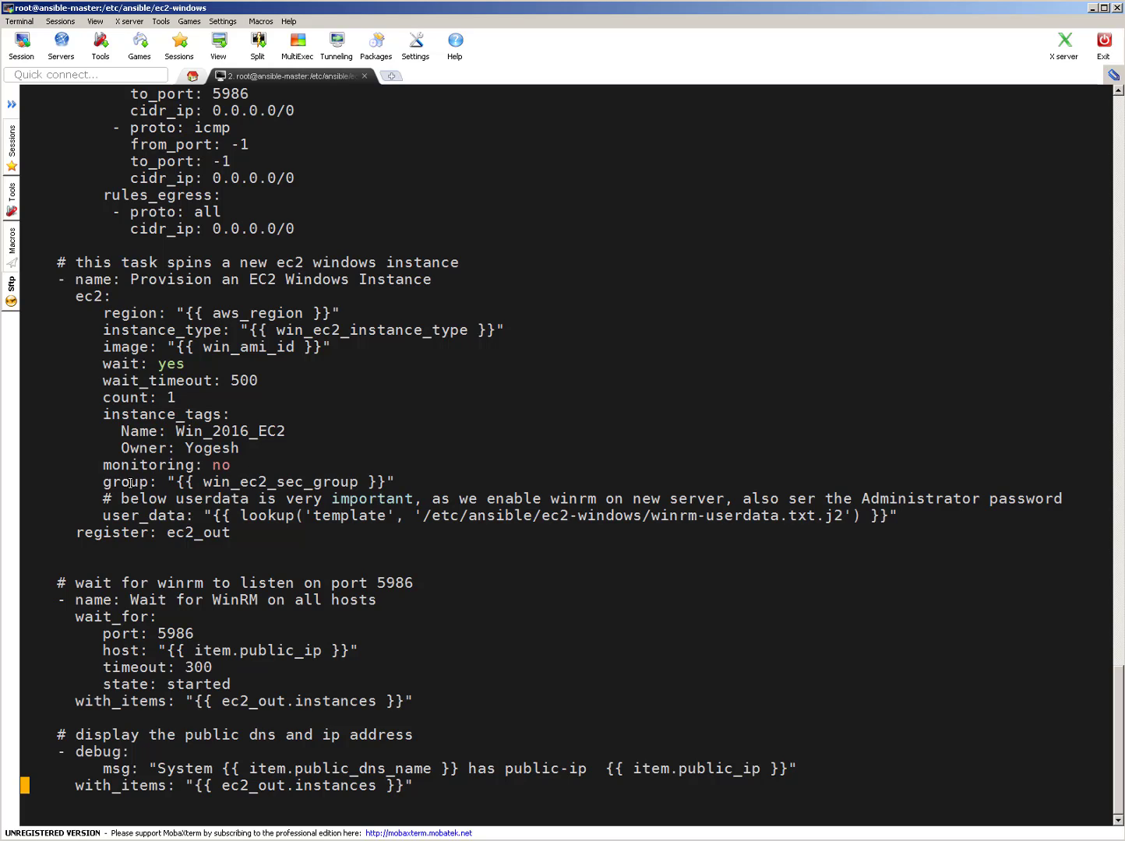
double_click(277, 481)
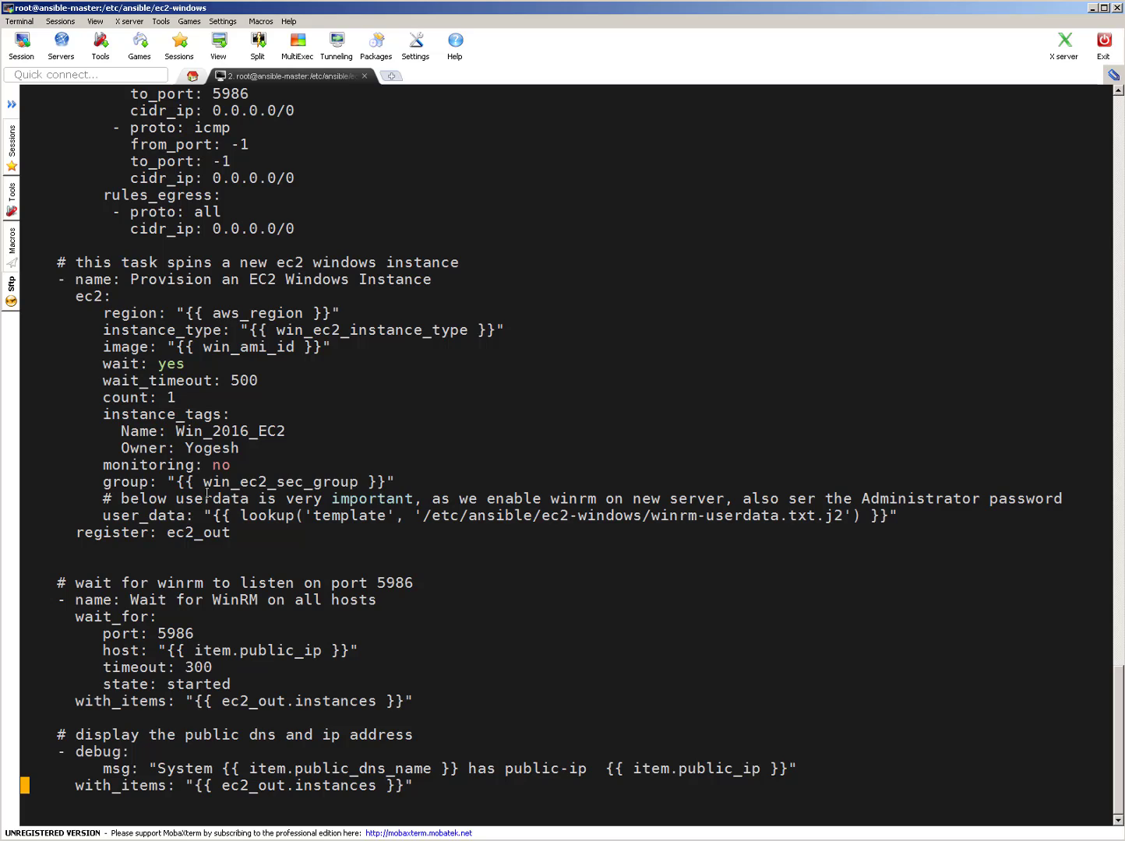
mouse_move(283, 520)
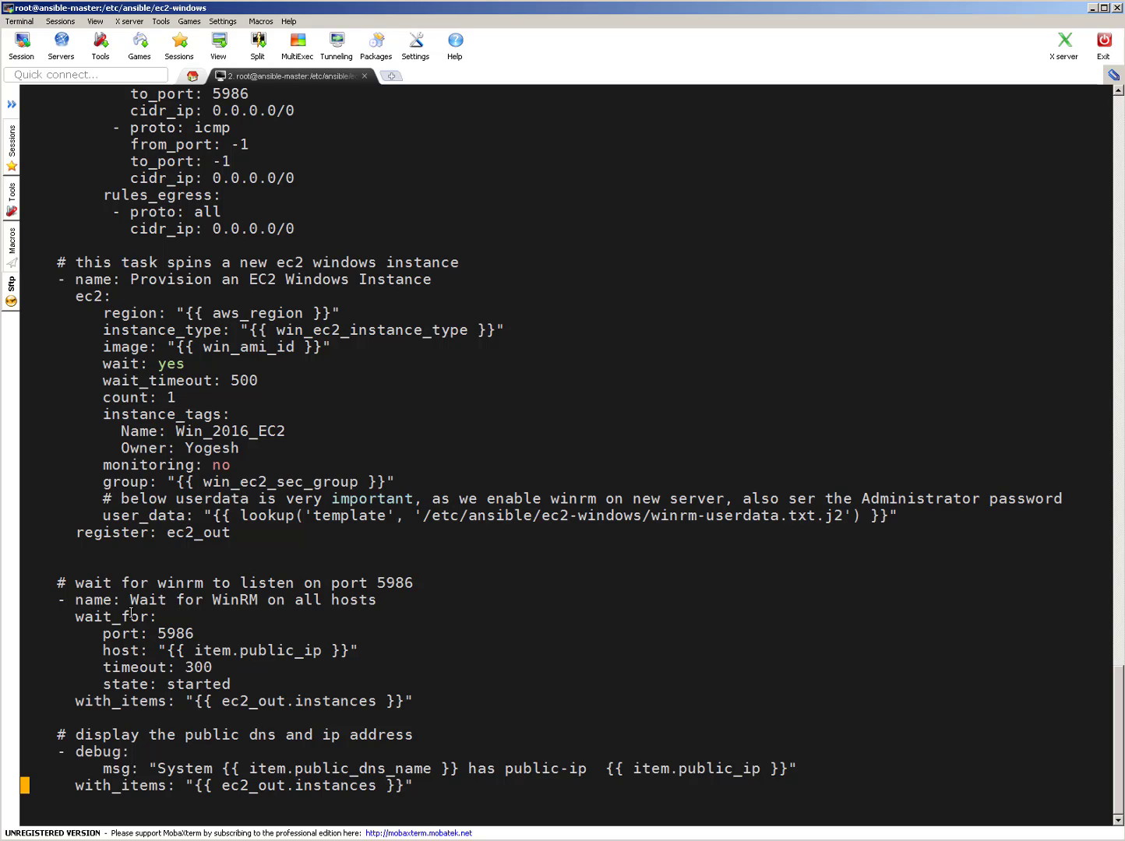
double_click(114, 617)
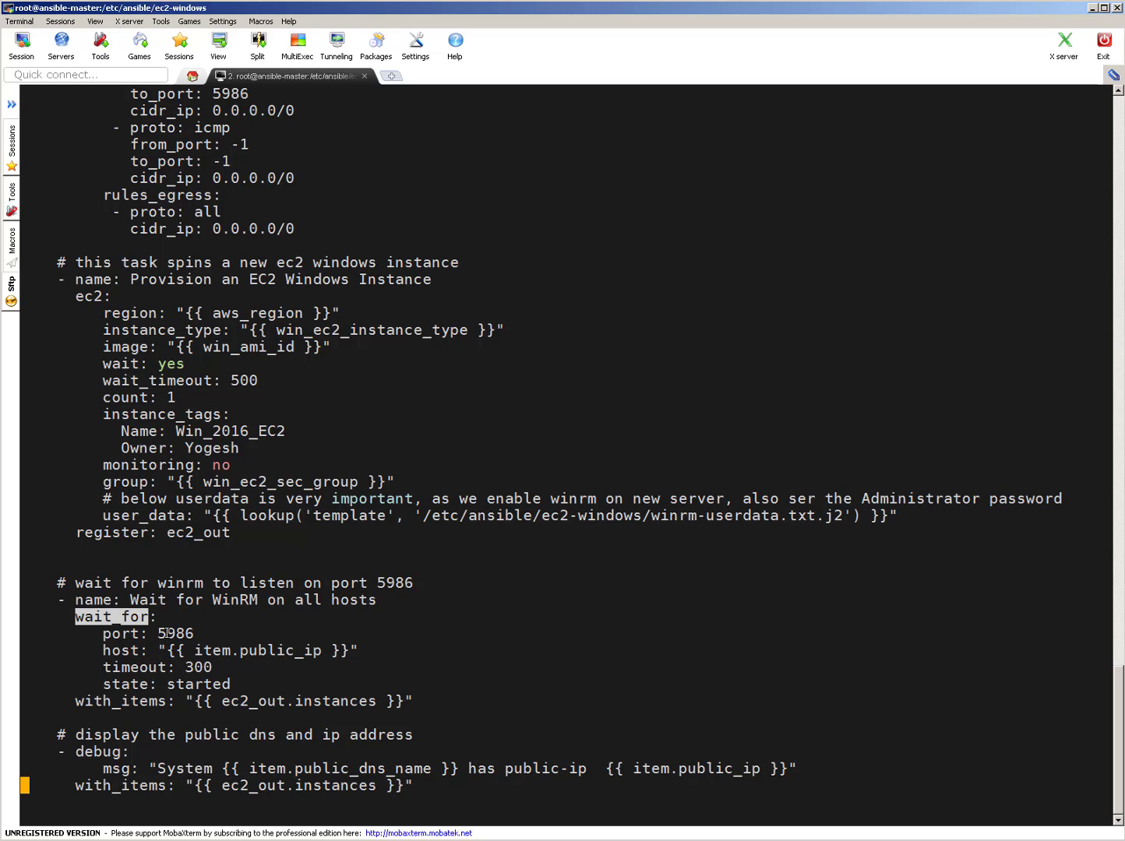
double_click(176, 633)
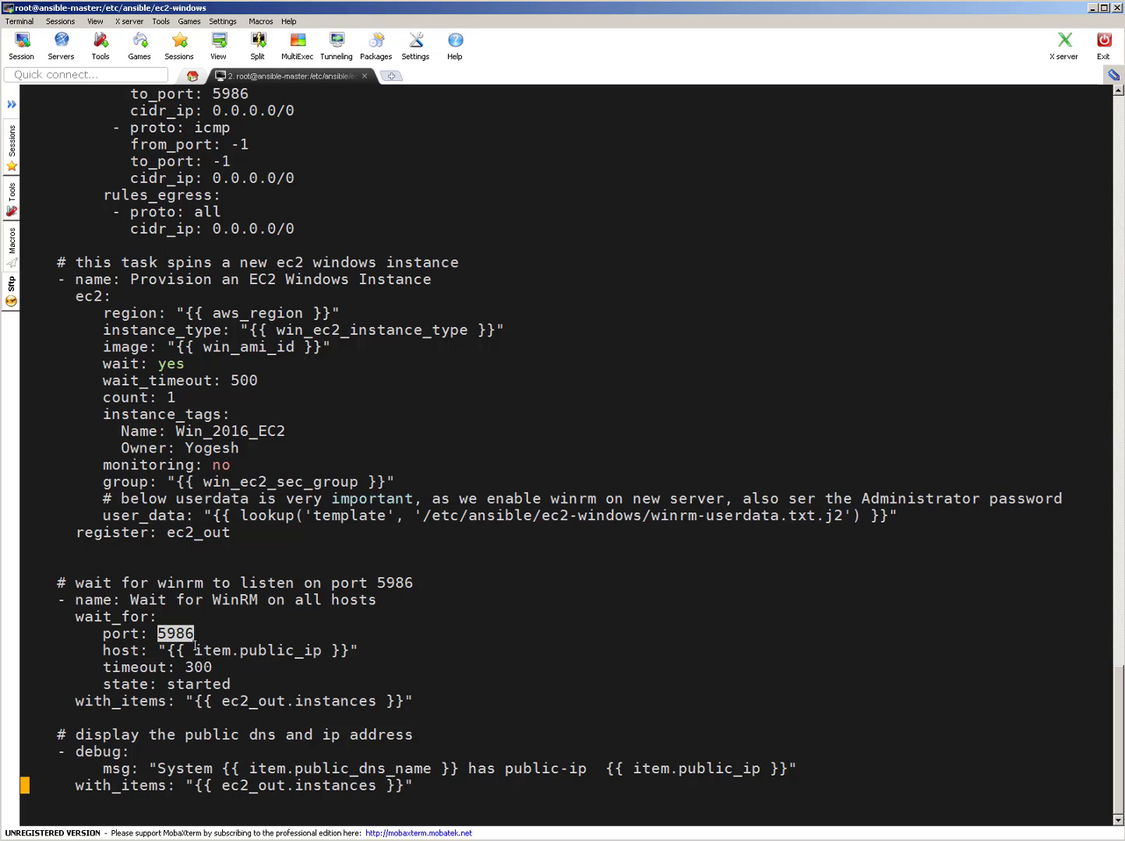
double_click(257, 652)
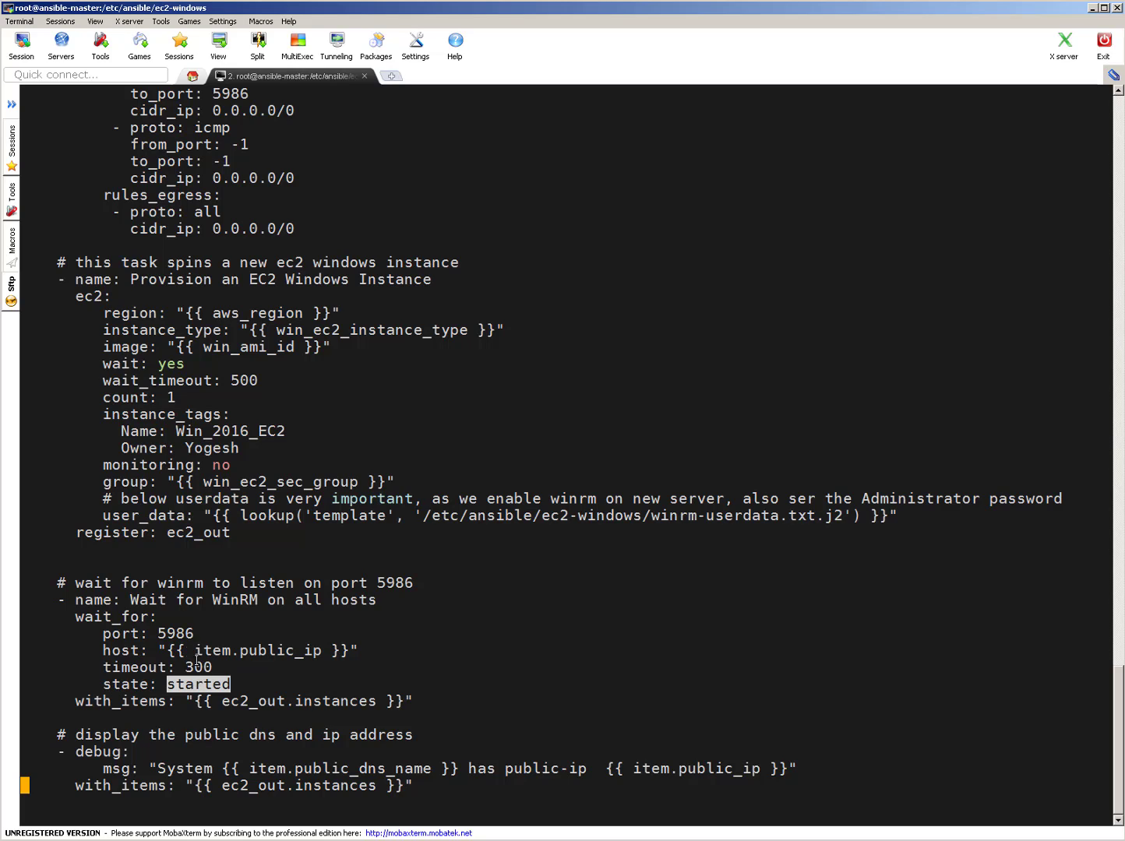
double_click(174, 633)
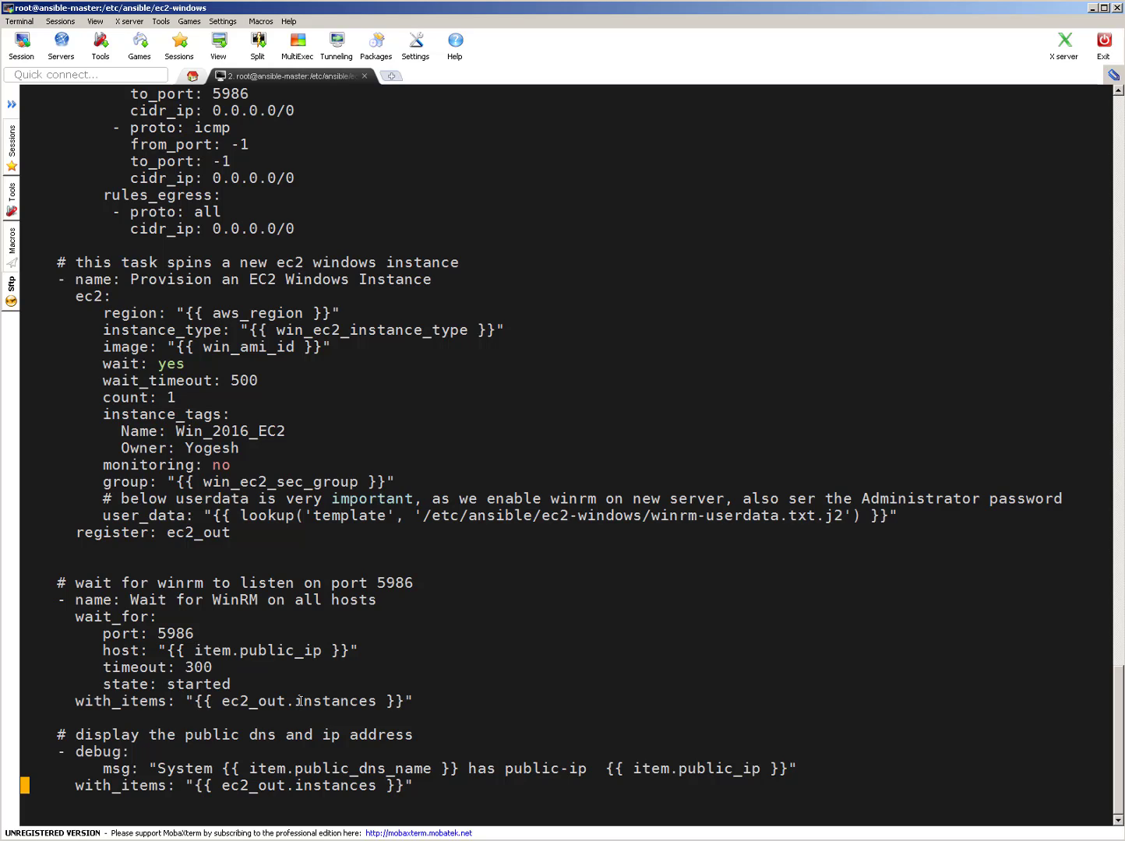
double_click(299, 701)
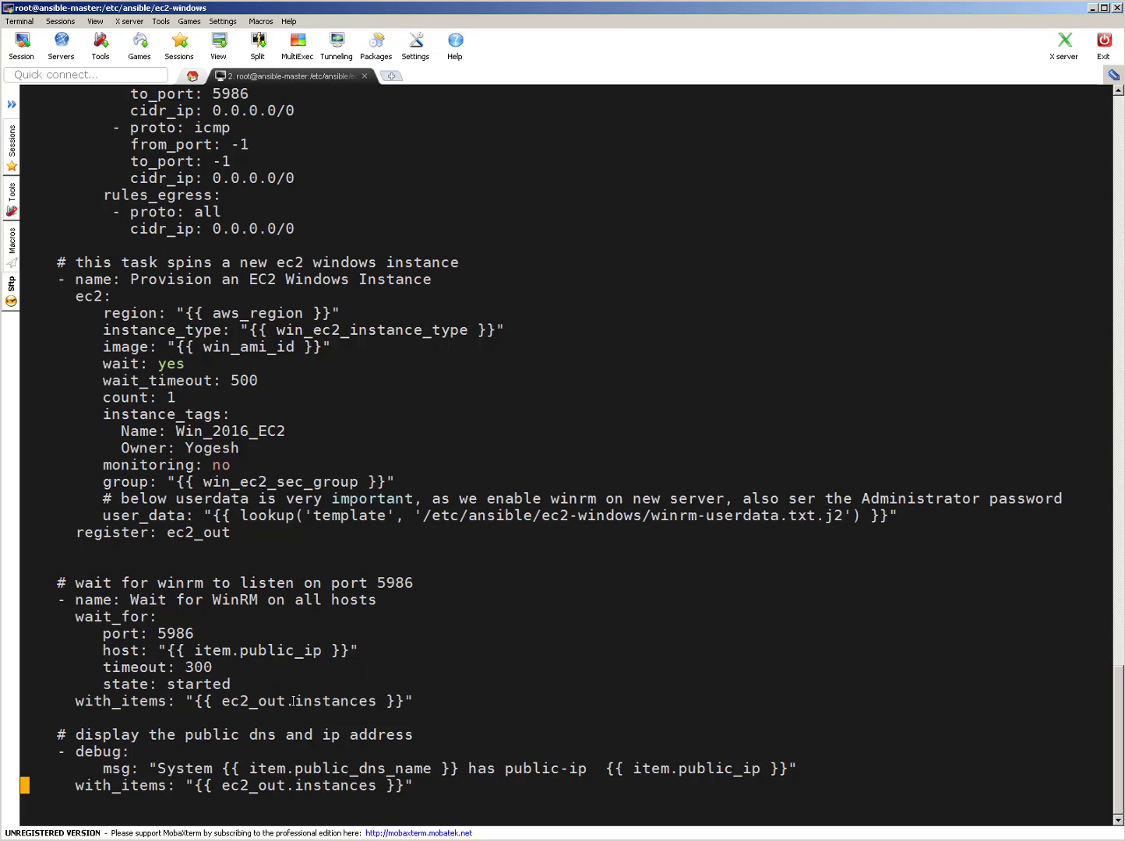
double_click(330, 701)
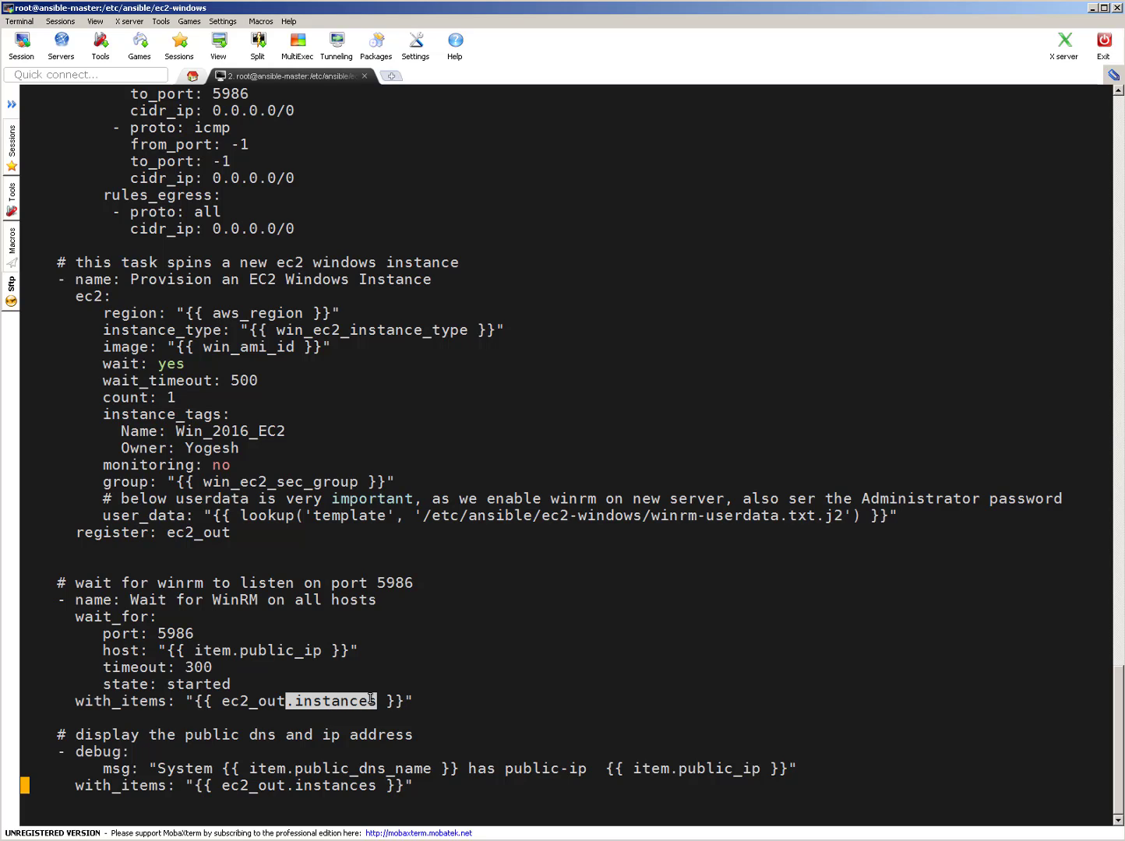
click(536, 630)
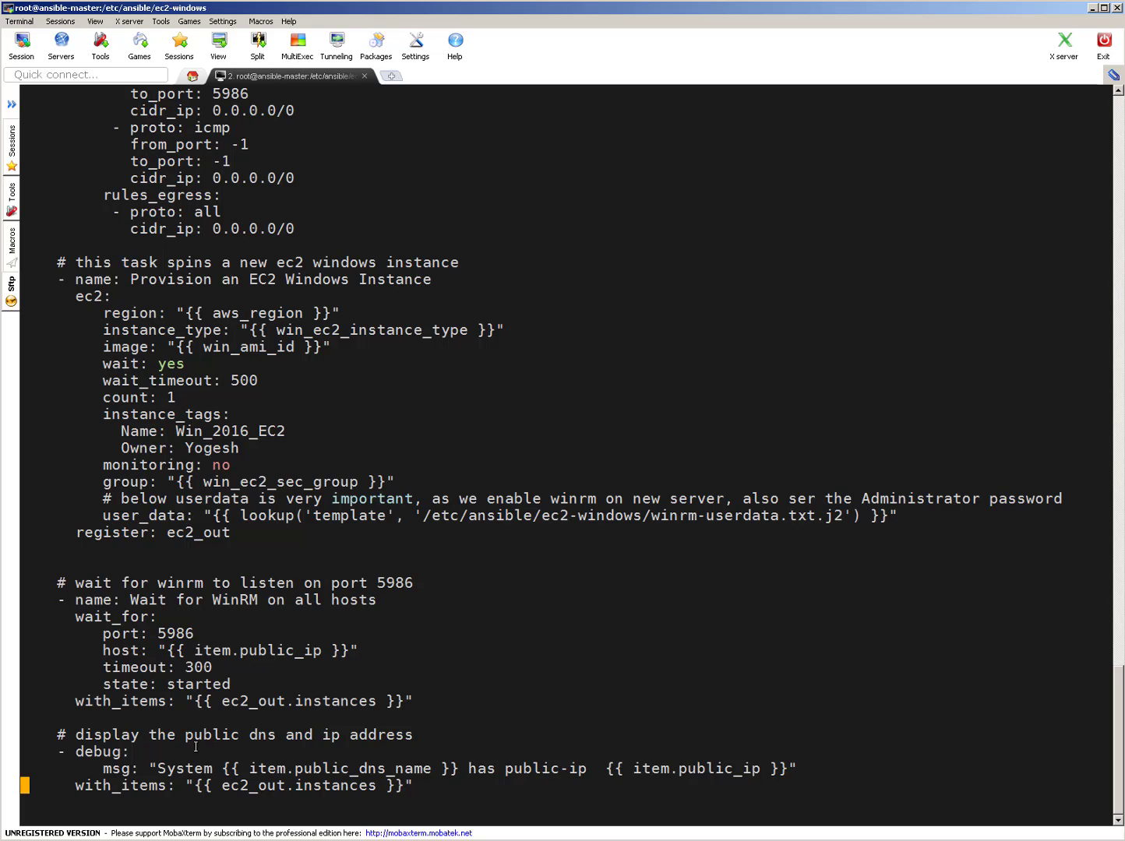
mouse_move(128, 776)
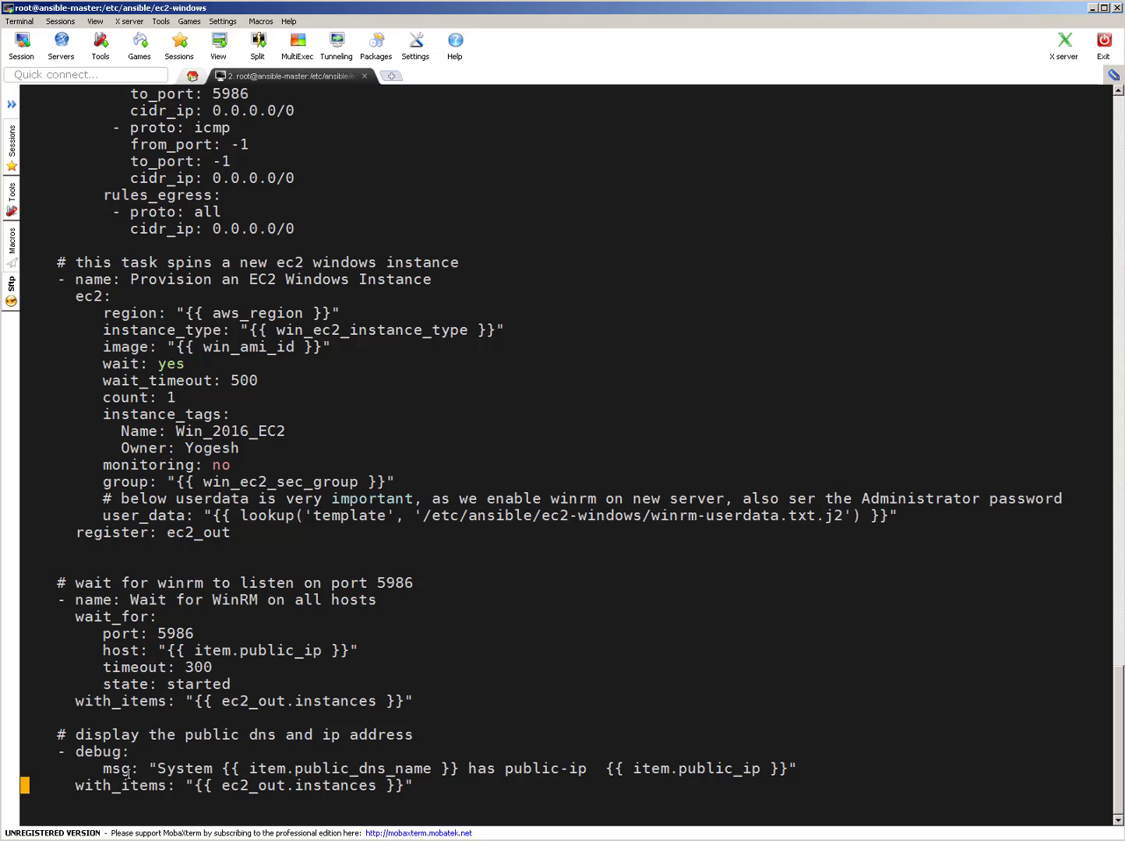
double_click(339, 768)
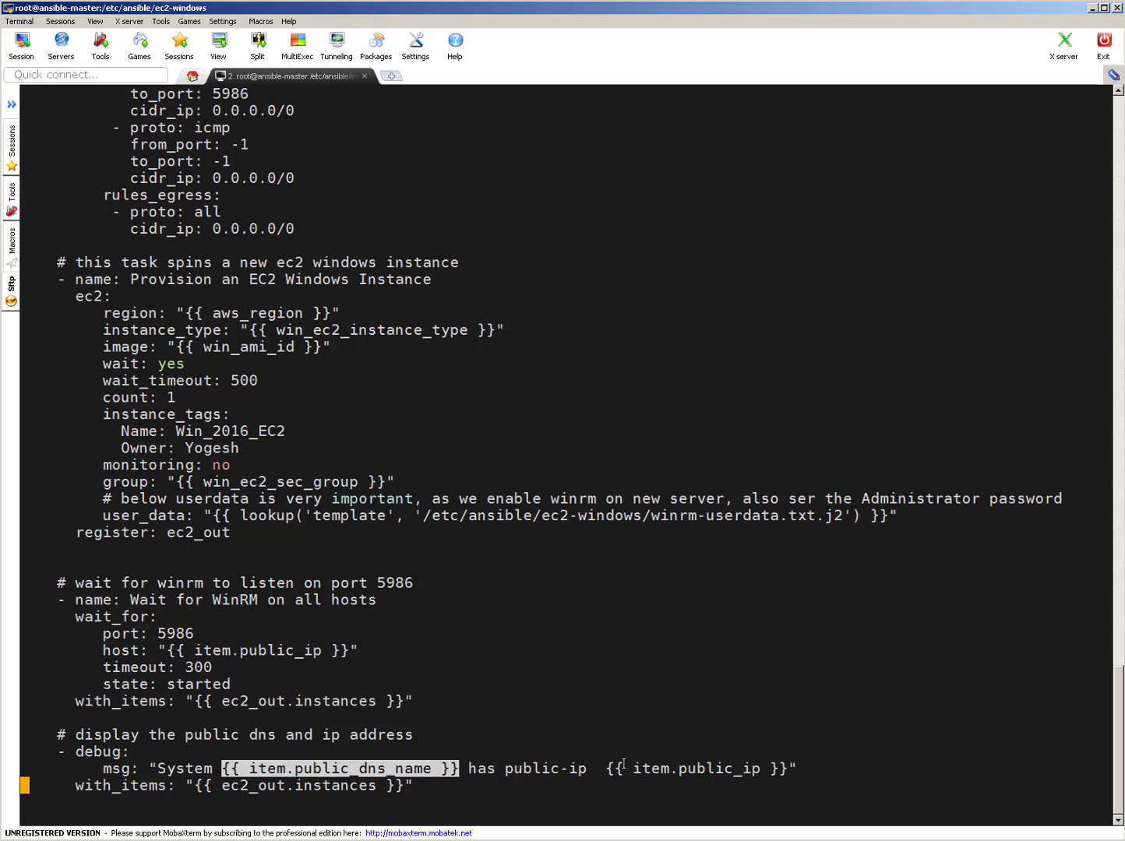
double_click(688, 770)
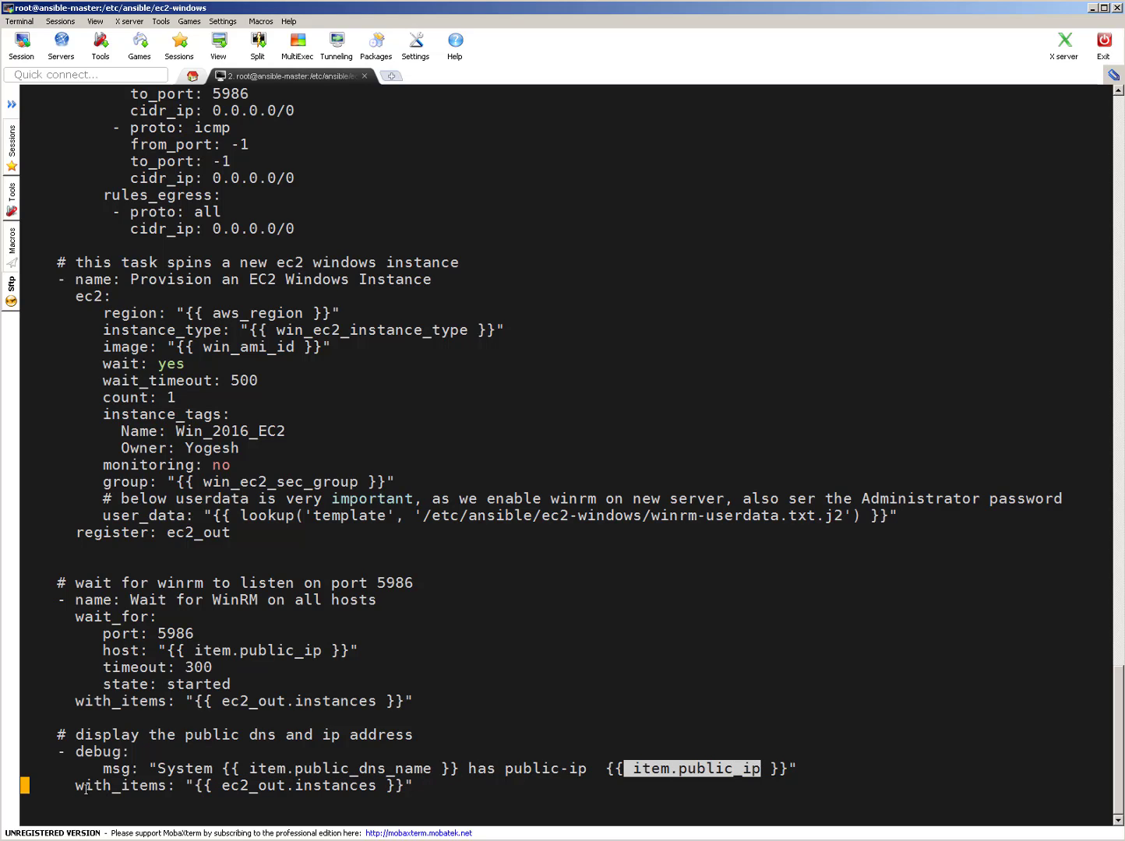
mouse_move(271, 785)
text(ansible-playbook create_ec2_windows.yaml --ask-vault-pass)
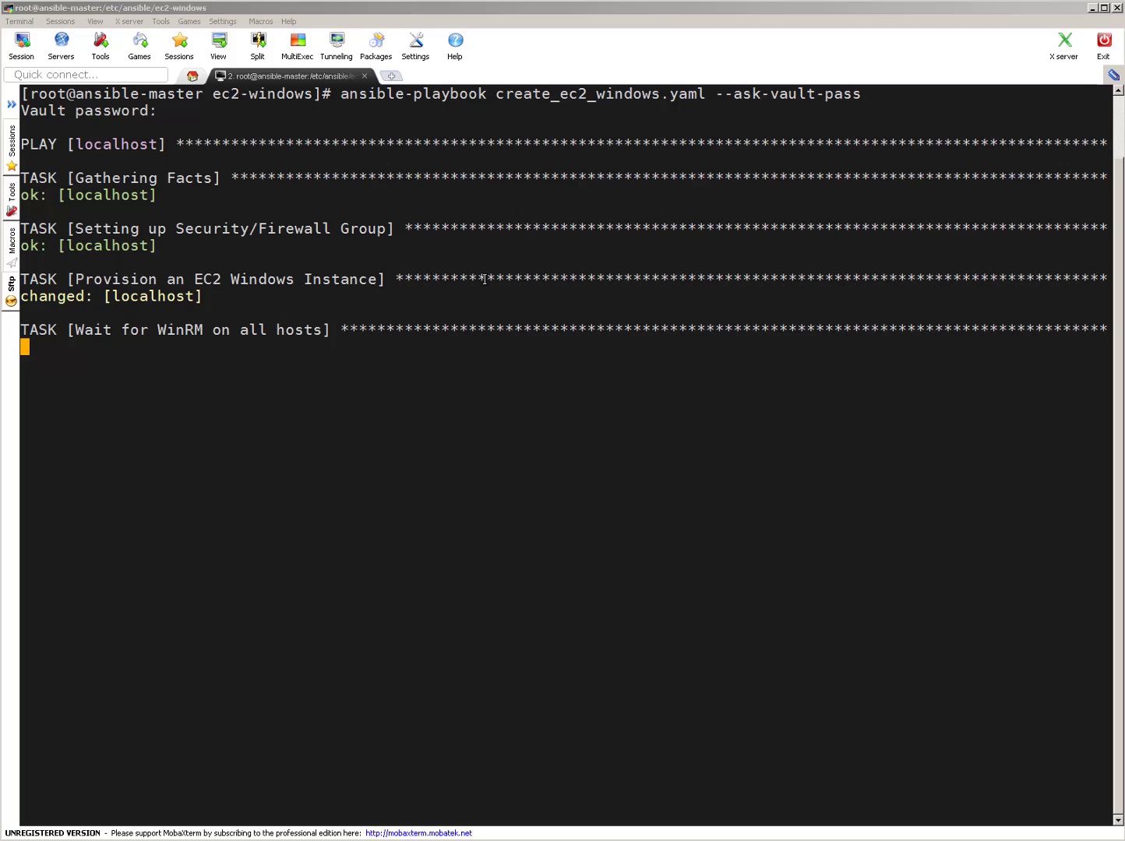
mouse_move(417, 93)
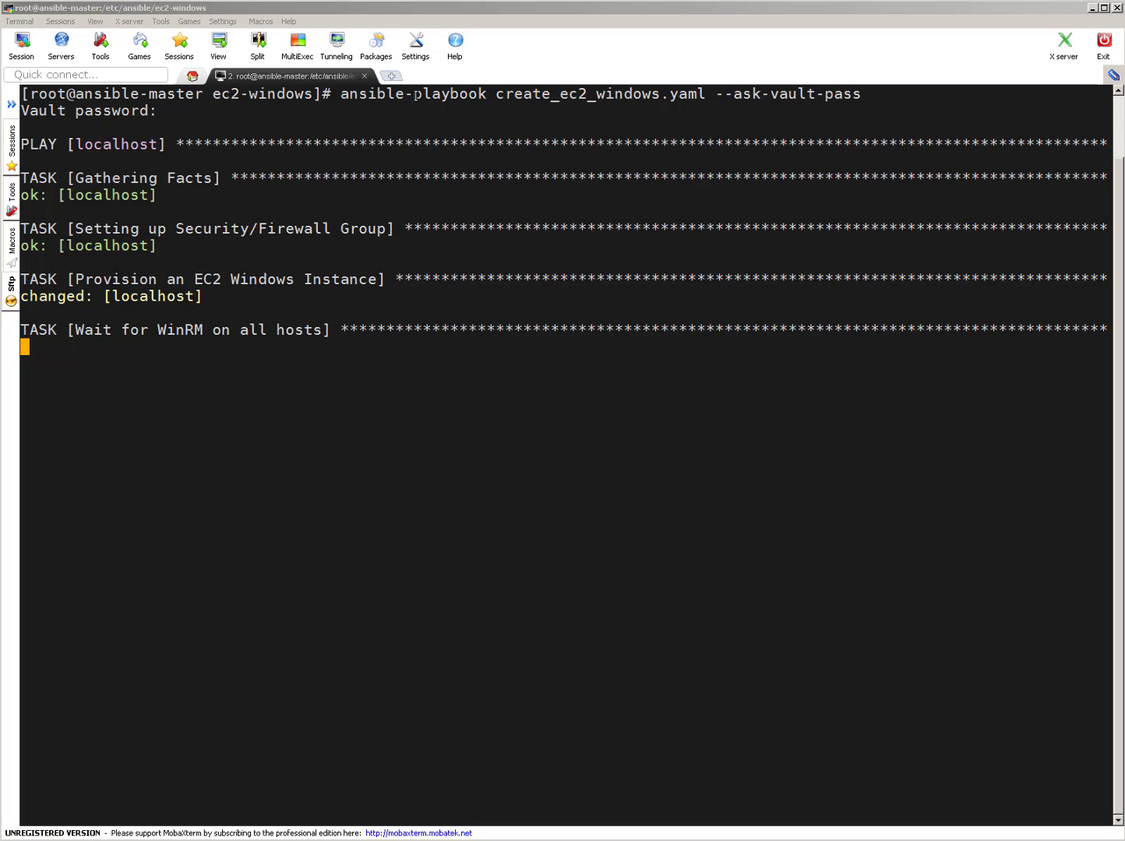
- Highlight ansible-playbook and the playbook name in the running create_ec2_windows.yaml command
double_click(412, 93)
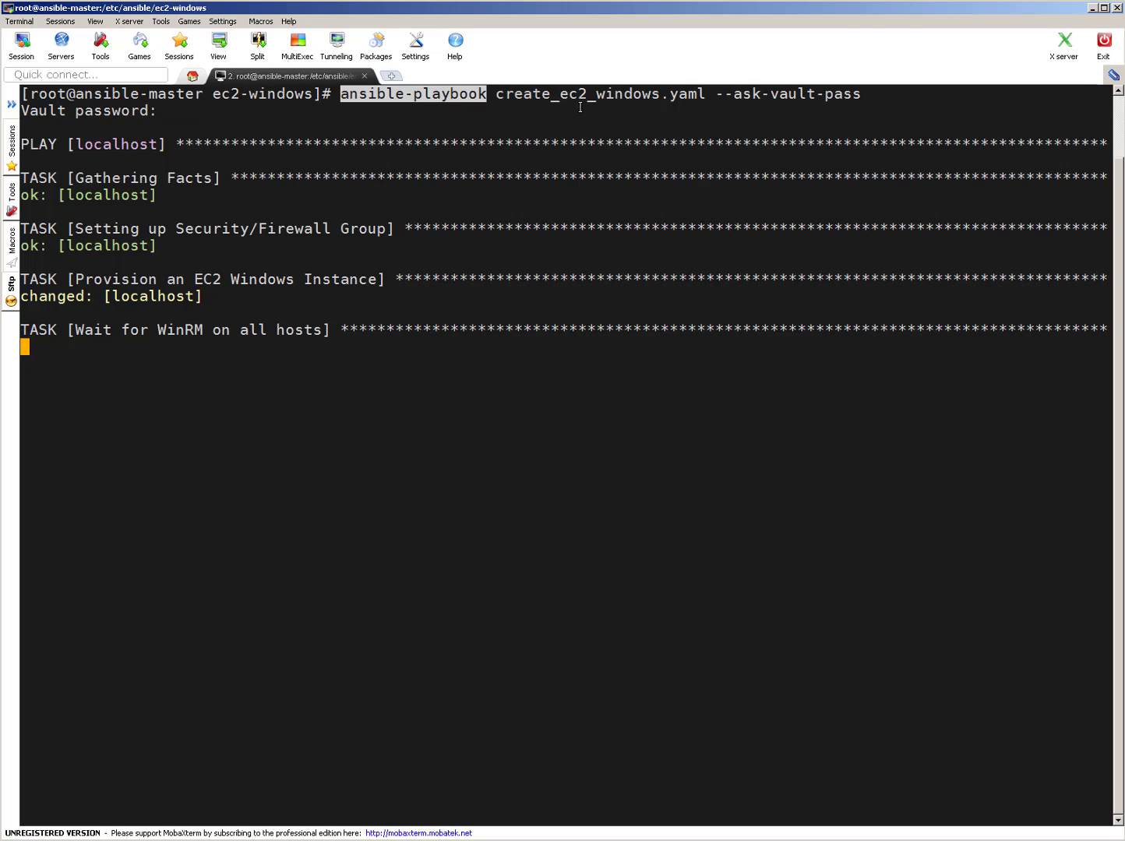
double_click(600, 93)
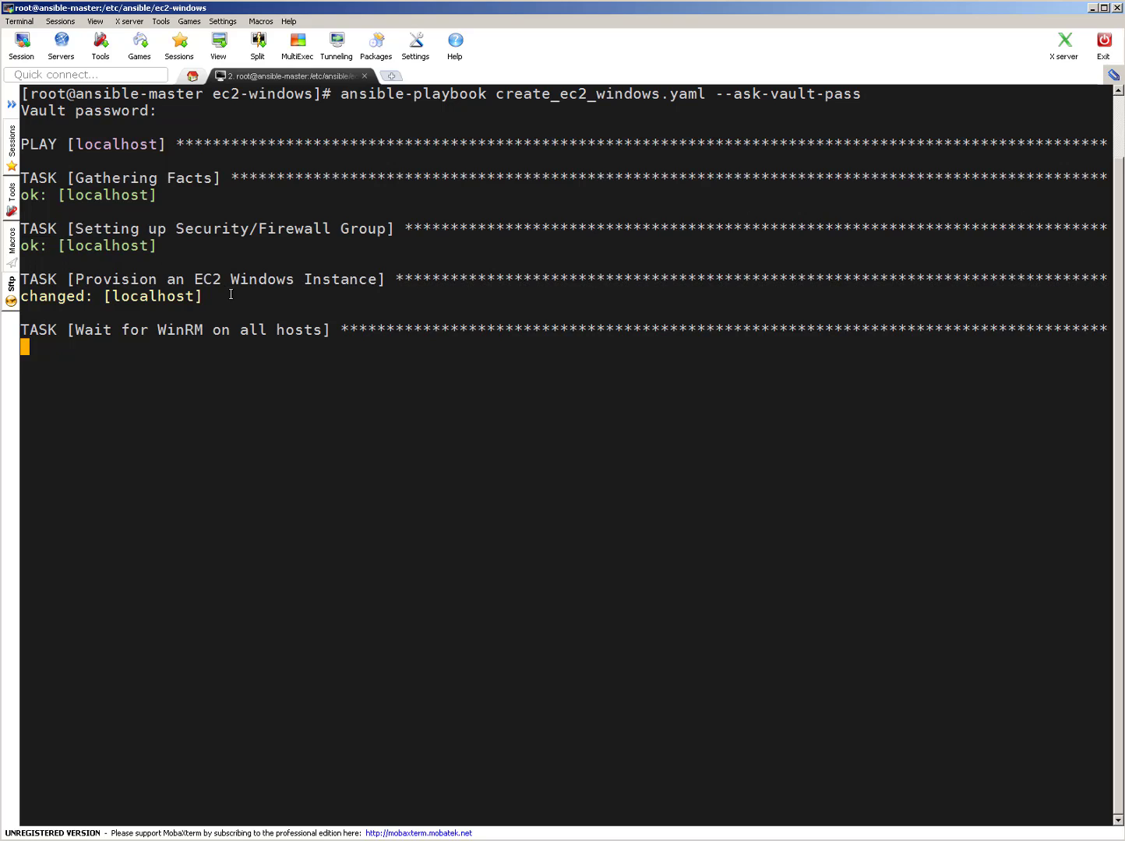
mouse_move(243, 273)
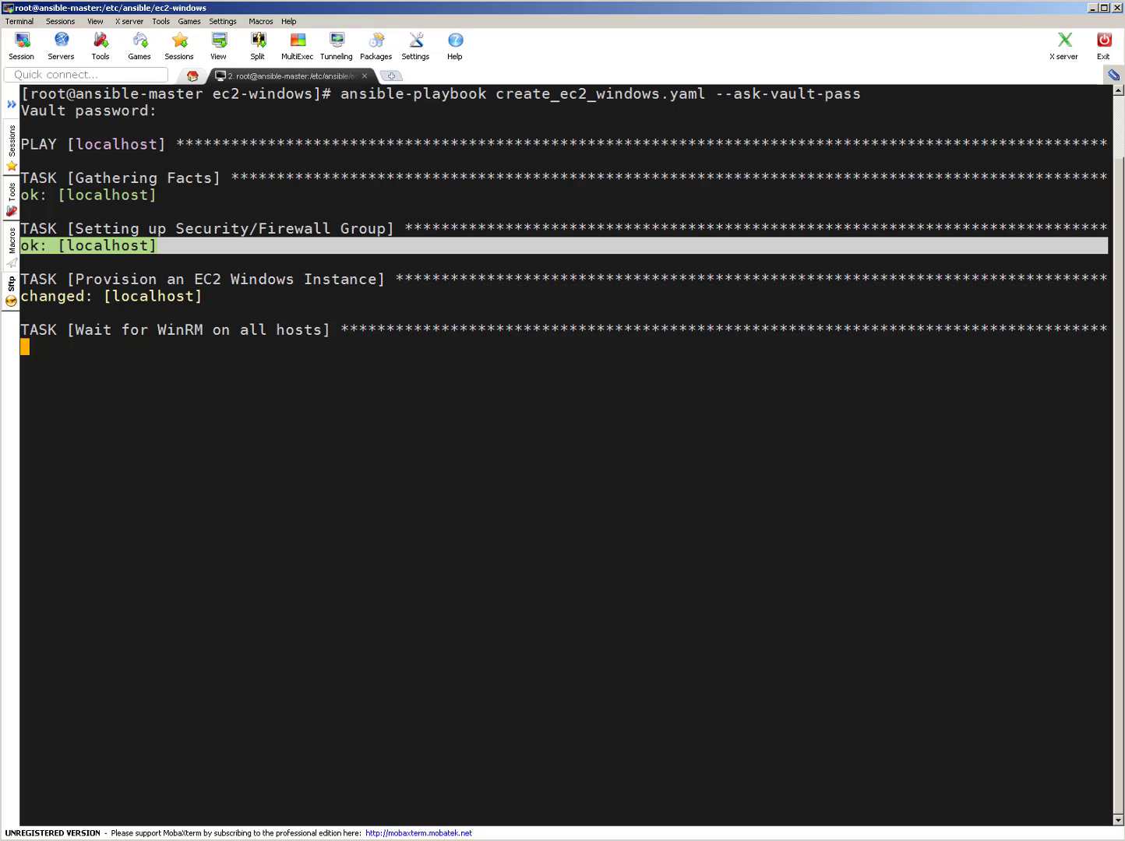
mouse_move(261, 241)
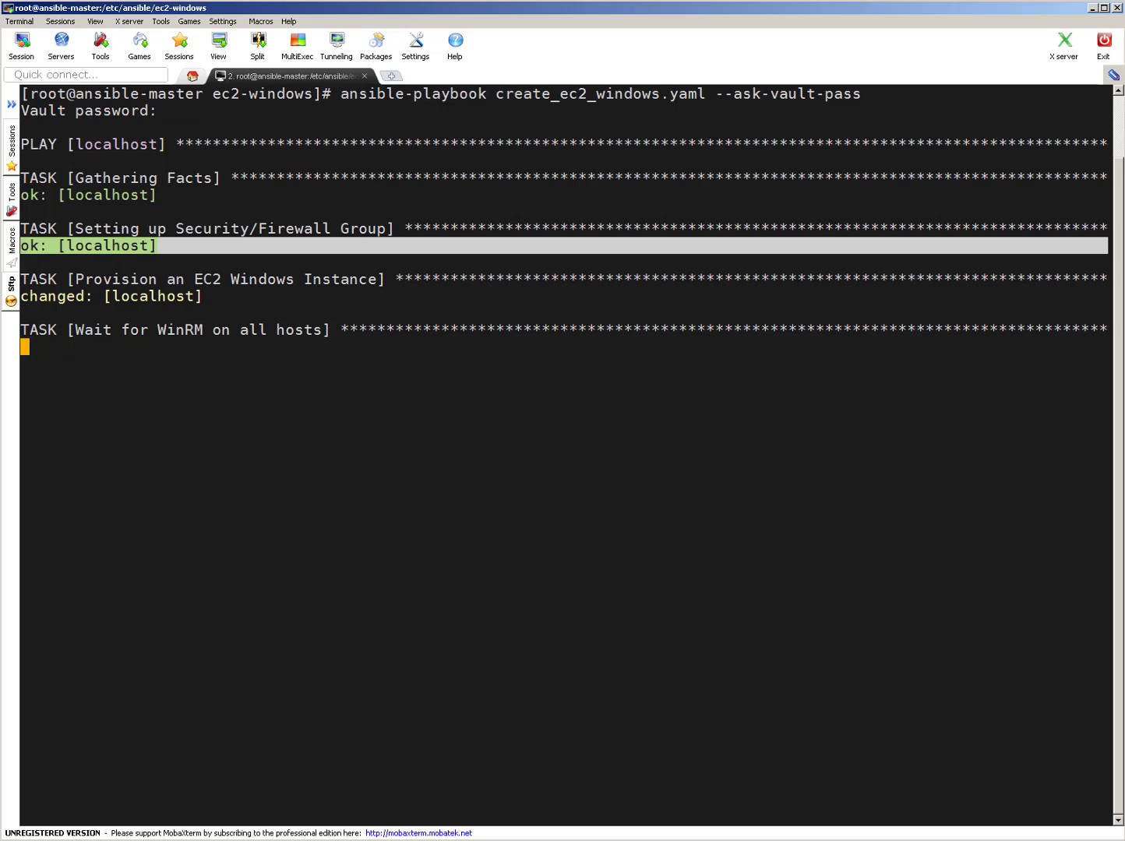
mouse_move(187, 320)
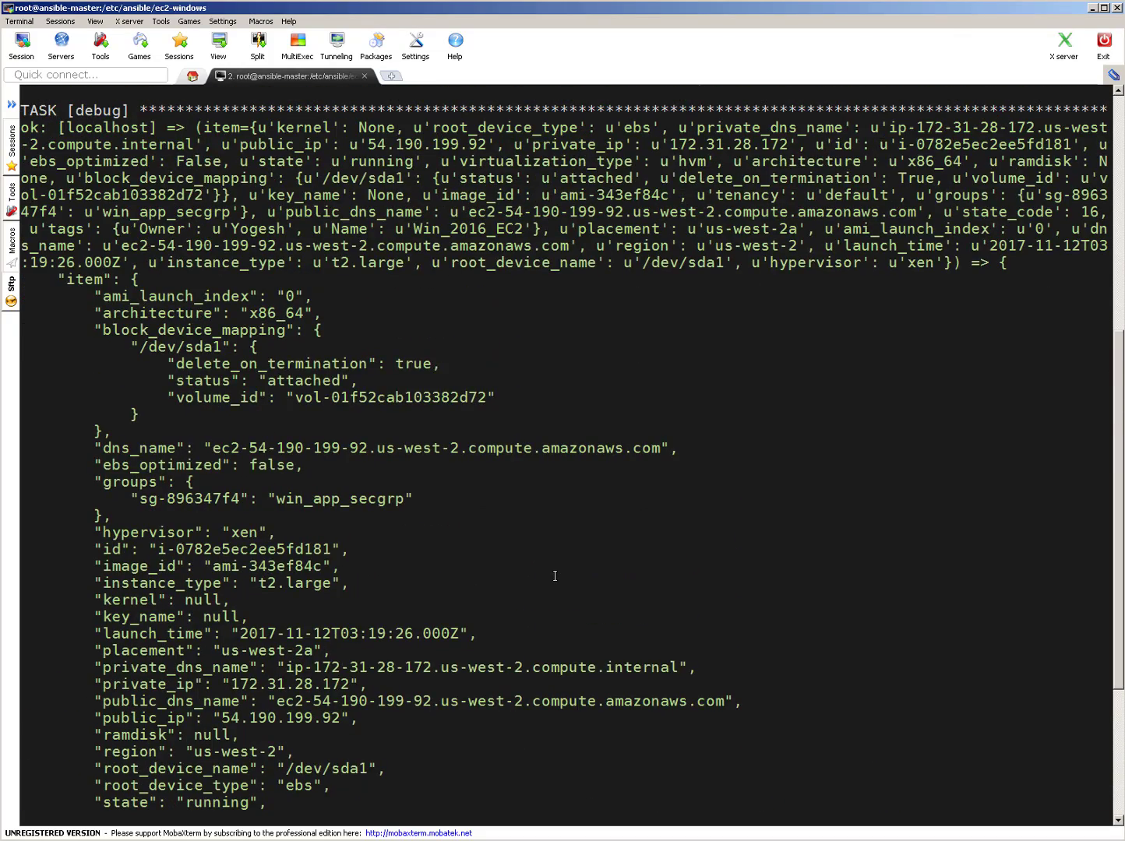
- Scroll through the debug output and highlight the new instance's public DNS name
scroll(down, 3)
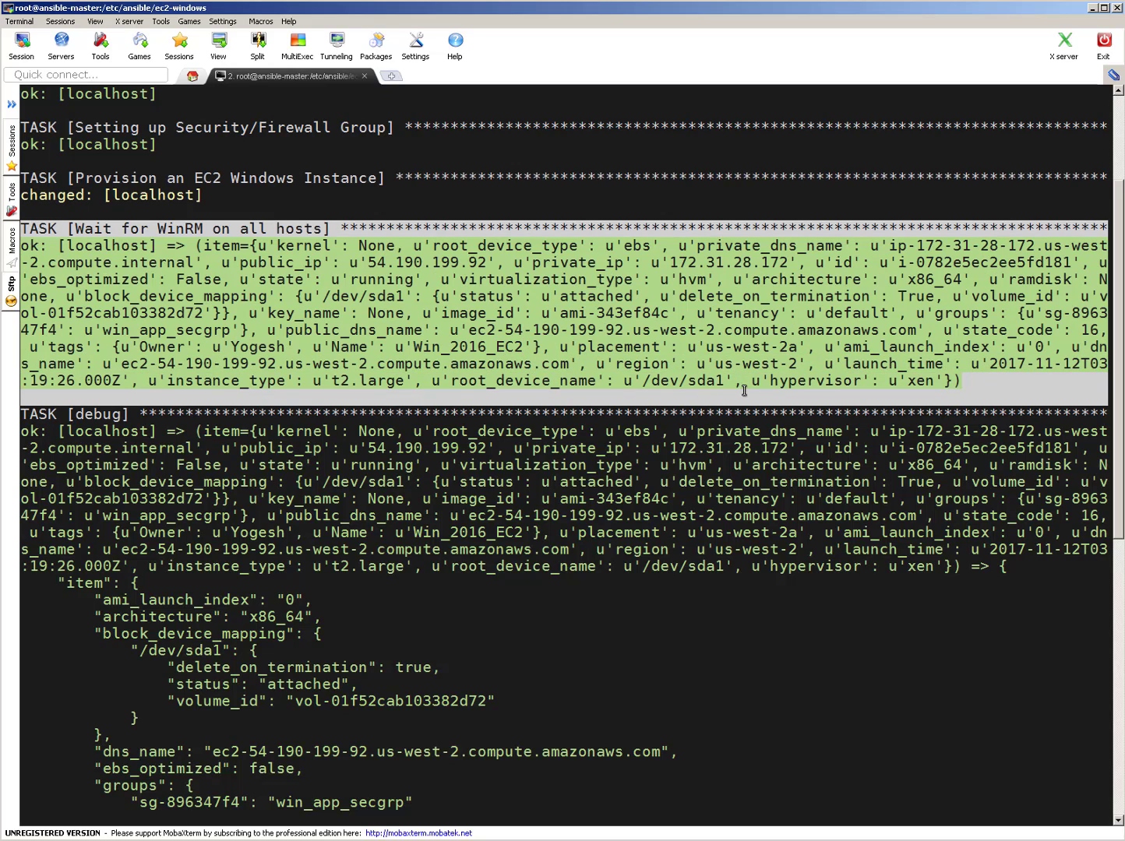
mouse_move(847, 390)
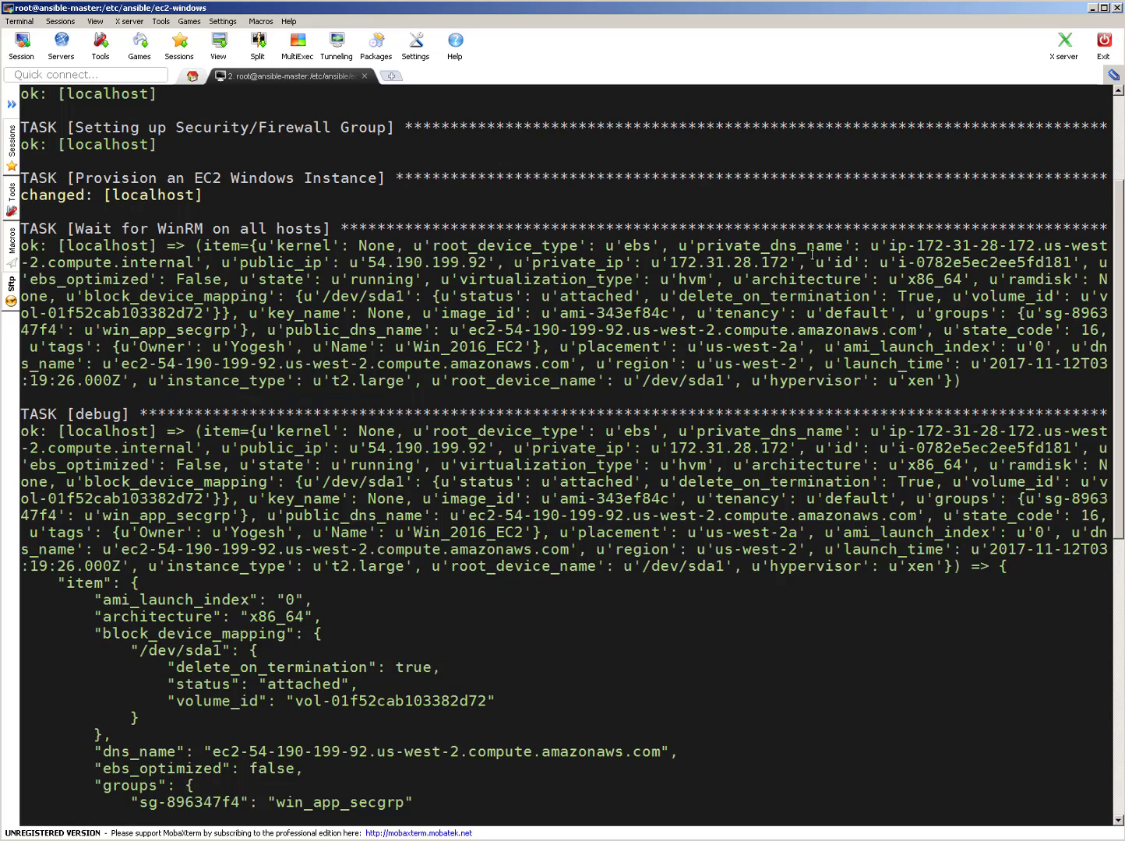
double_click(978, 262)
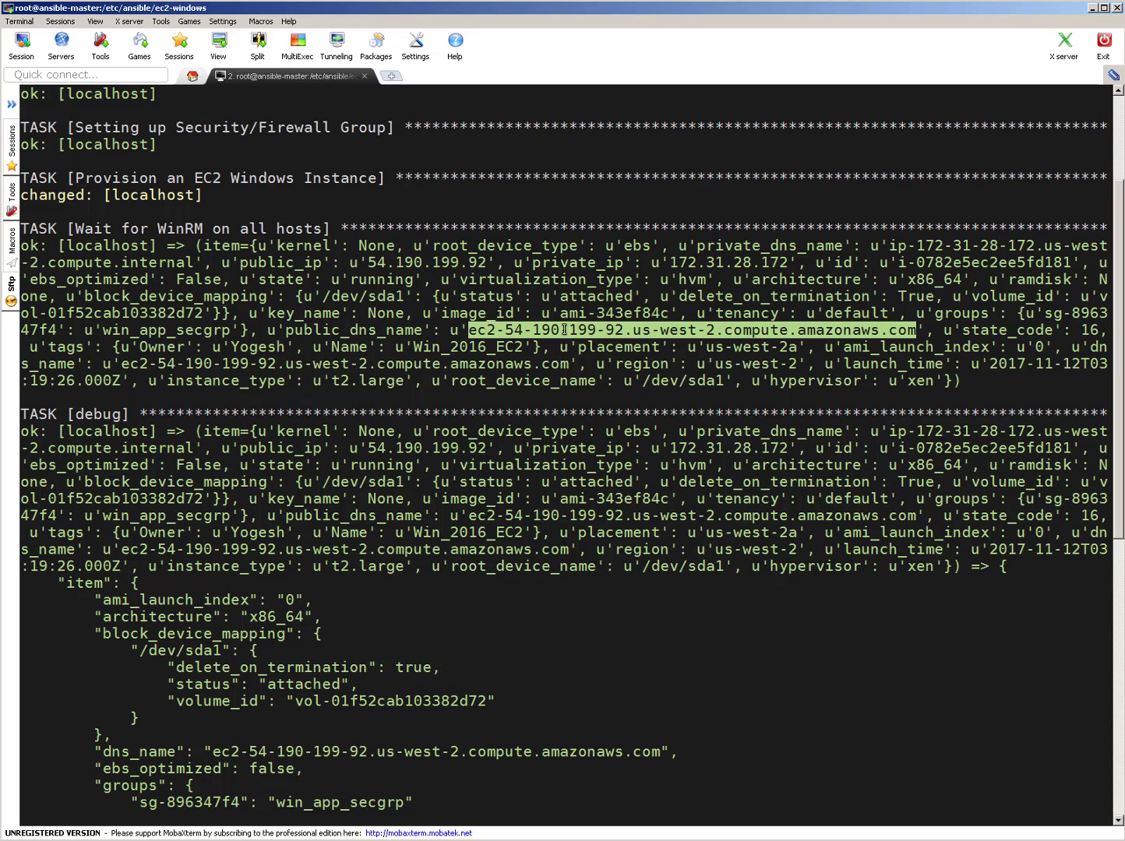
scroll(down, 3)
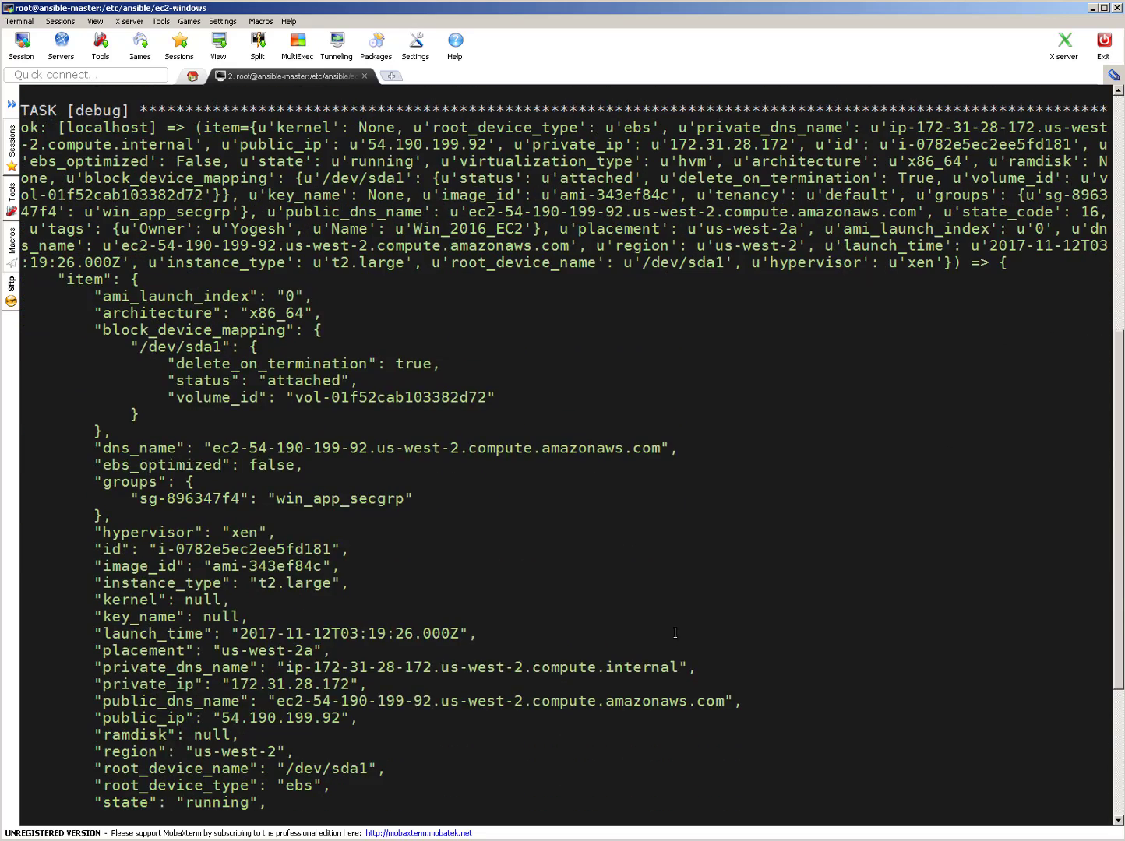
scroll(down, 3)
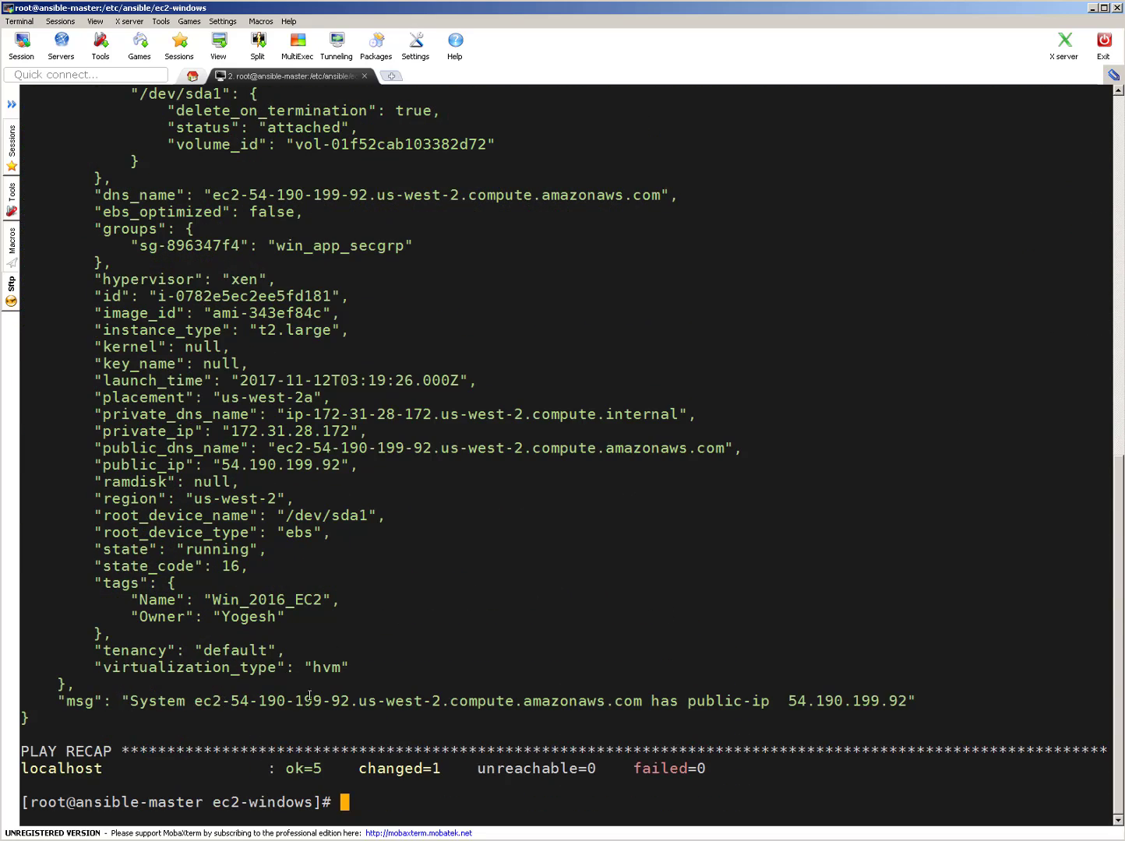
- Select the public IP 54.190.199.92 in the msg line and start cat winrm-userdata.txt.j2
drag(195, 701, 640, 702)
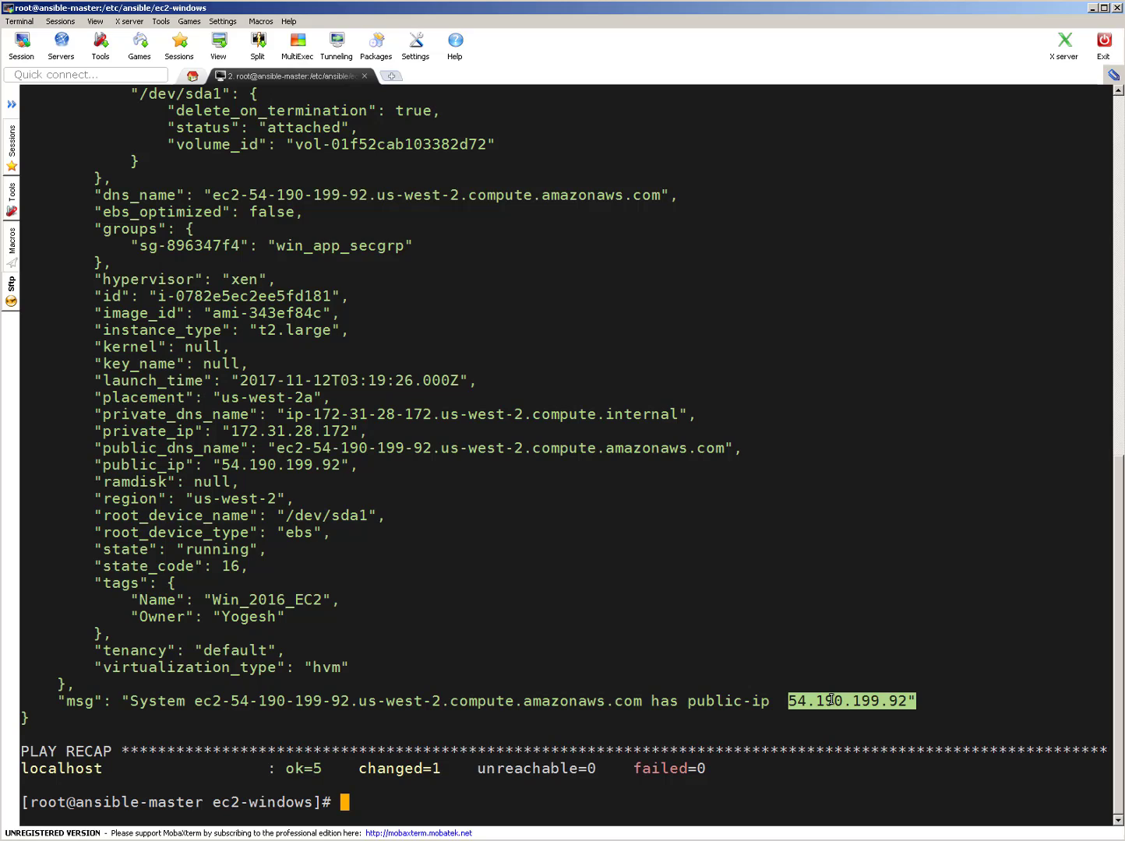
text(cat)
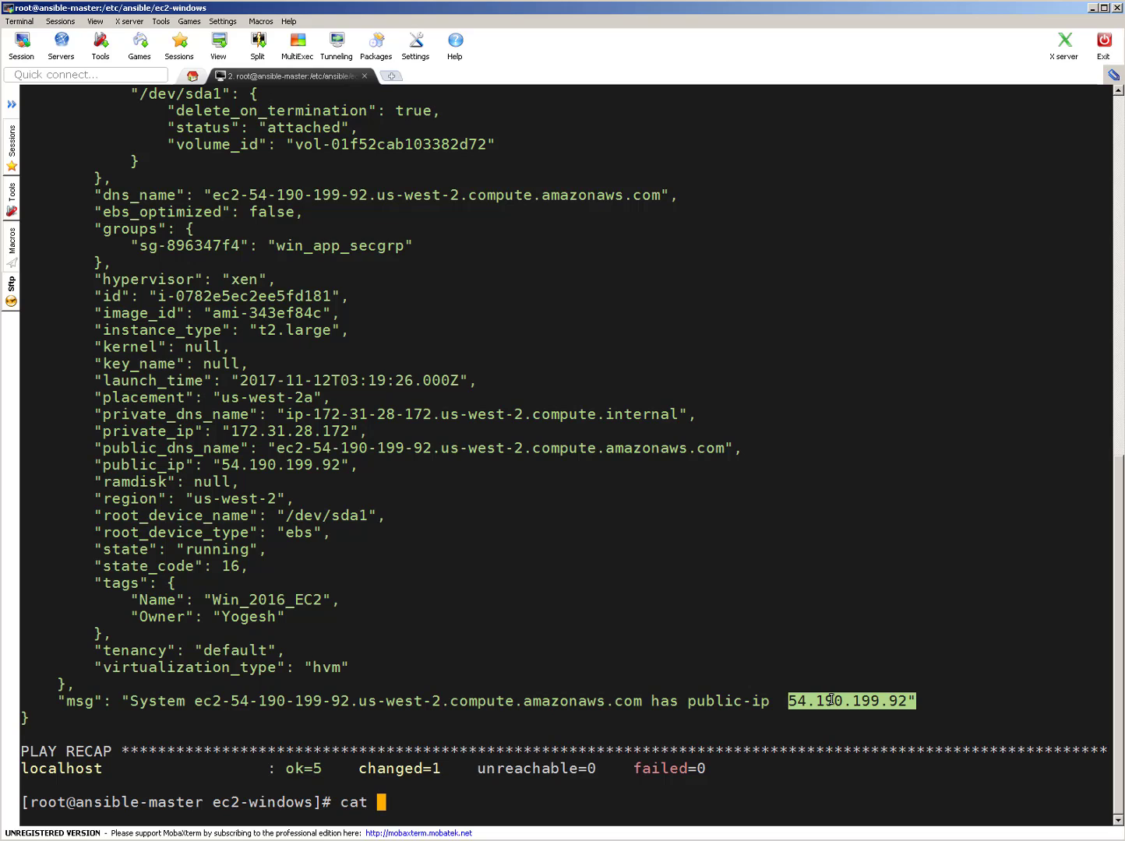
text(winrm-userdata.txt.j2)
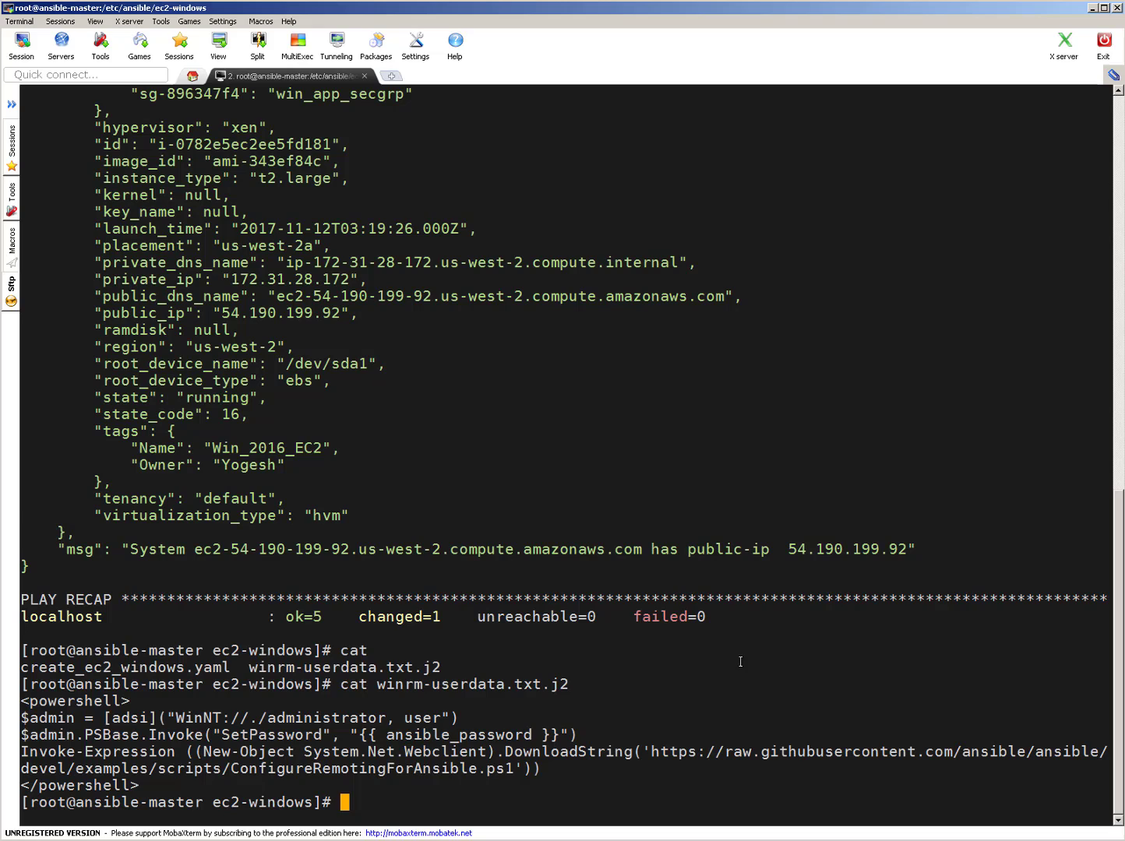
- Run ansible-vault edit on create_ec2_windows.yaml to check the ansible_password variable
text(ansible-)
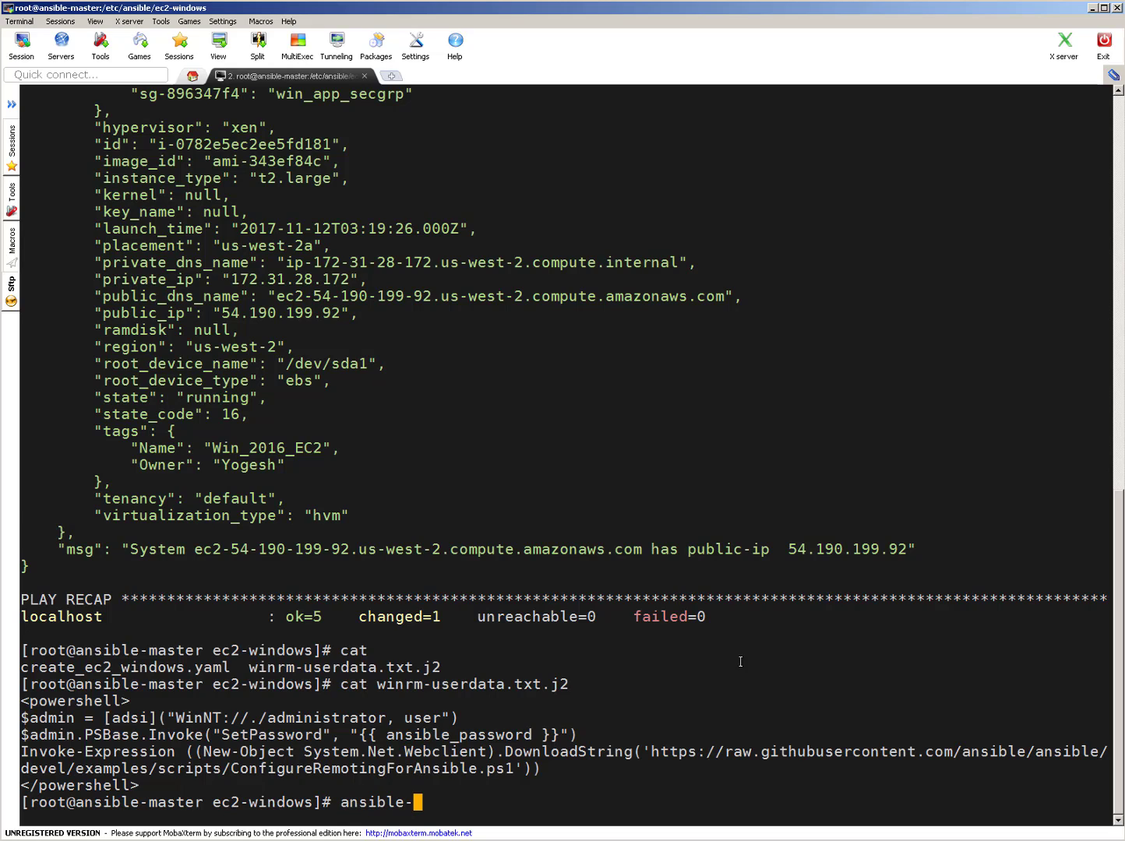
text(vault view)
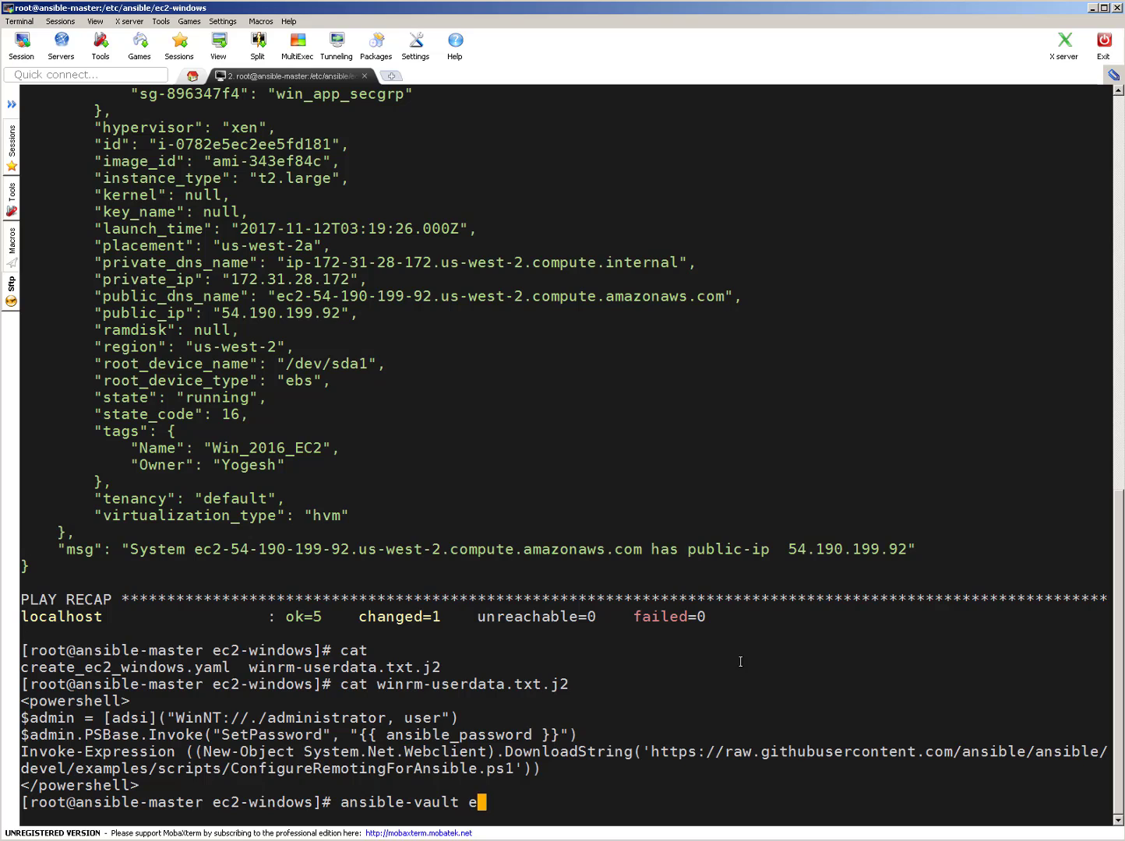
text(dit)
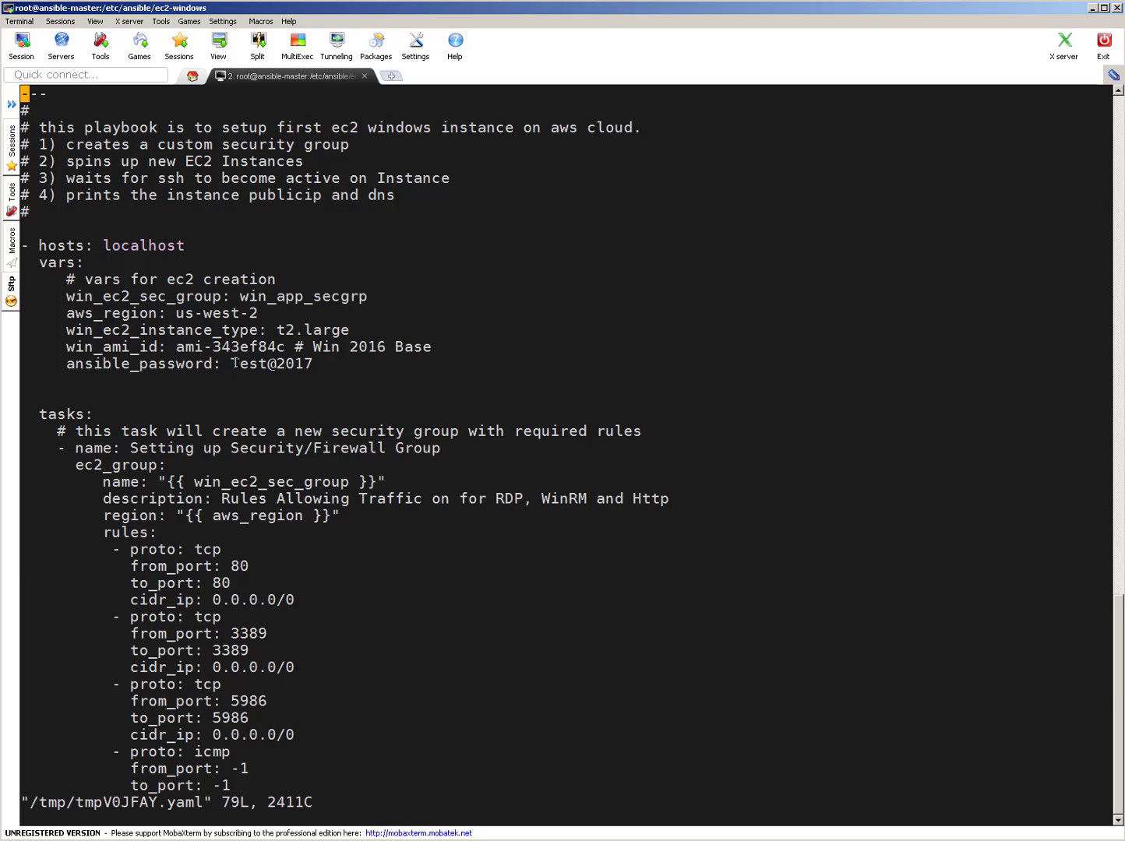
double_click(271, 364)
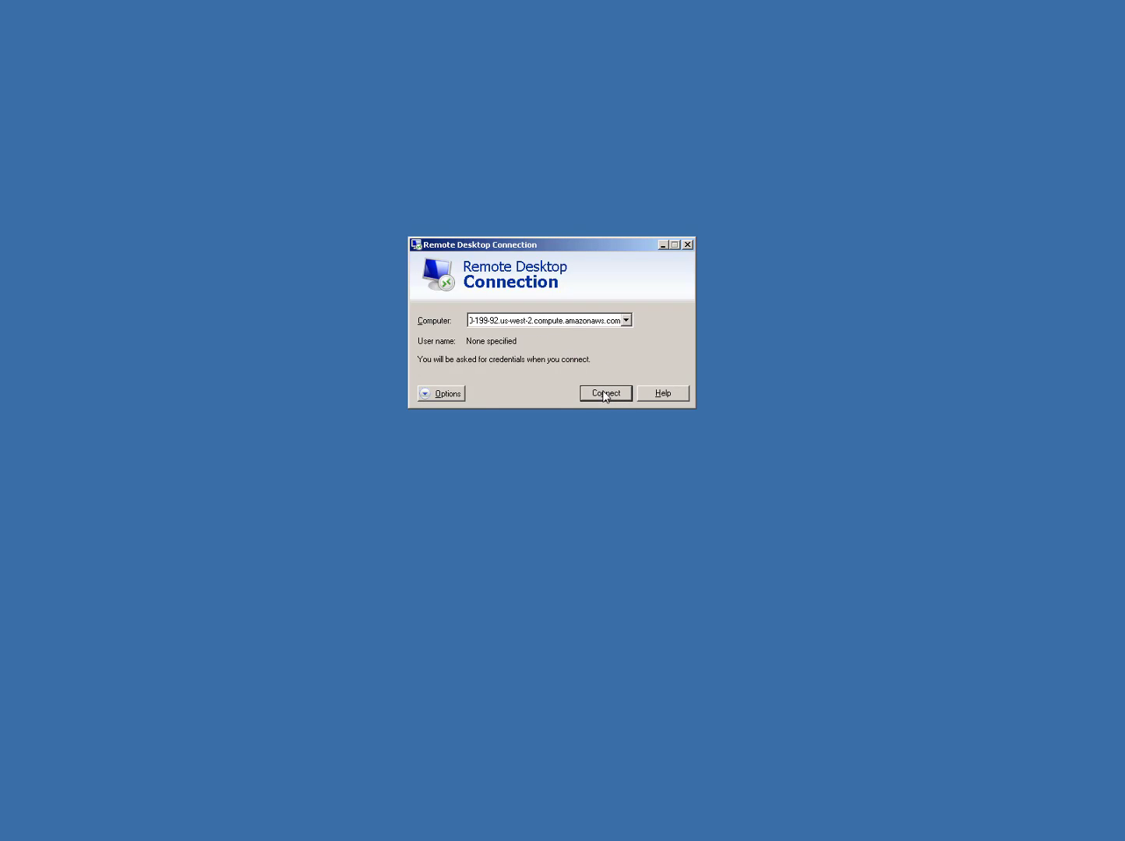
- Connect to the instance as Administrator and accept the untrusted certificate warning
click(605, 392)
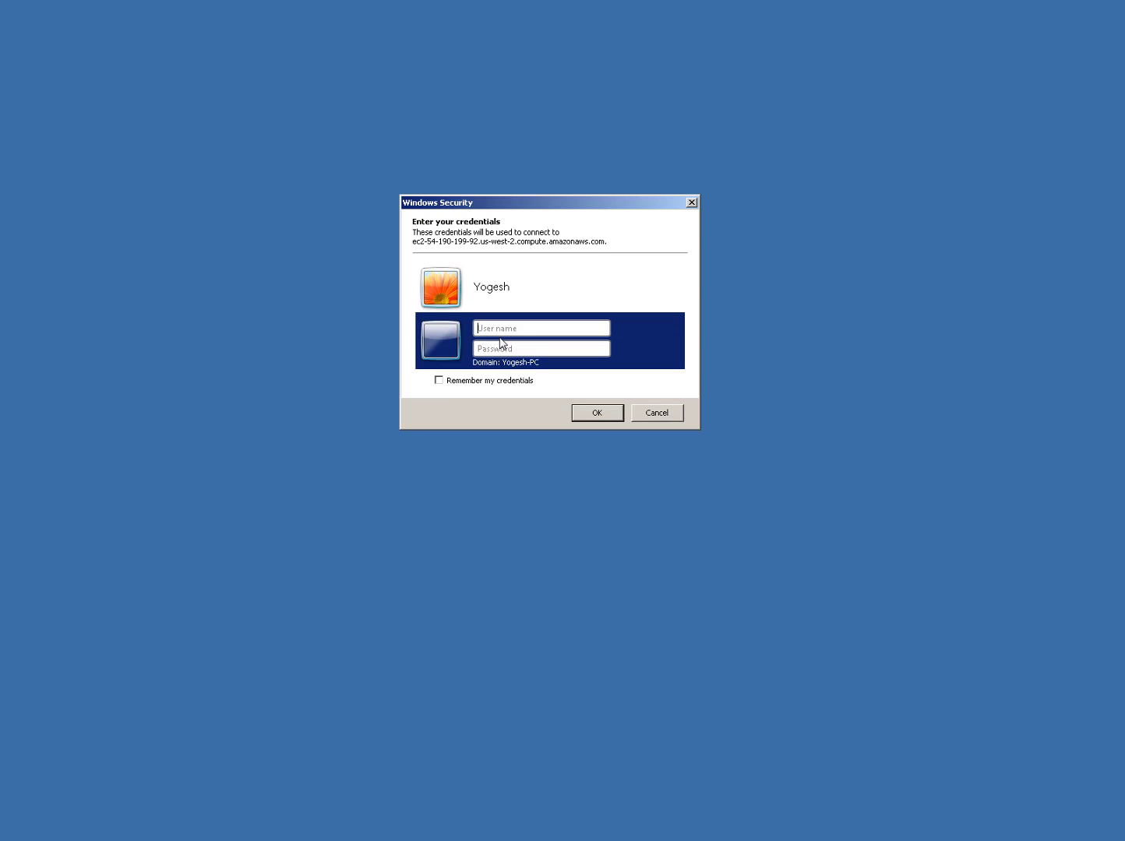
text(Ad)
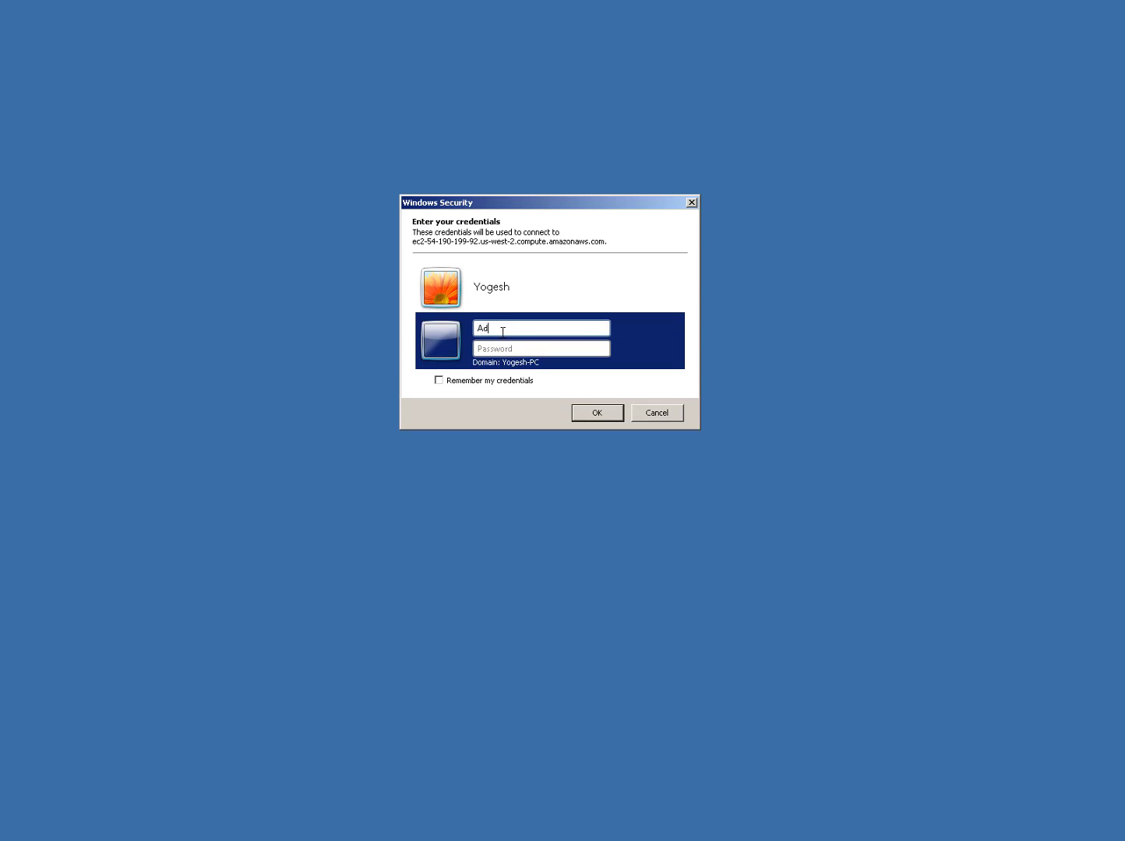
text(ministrator)
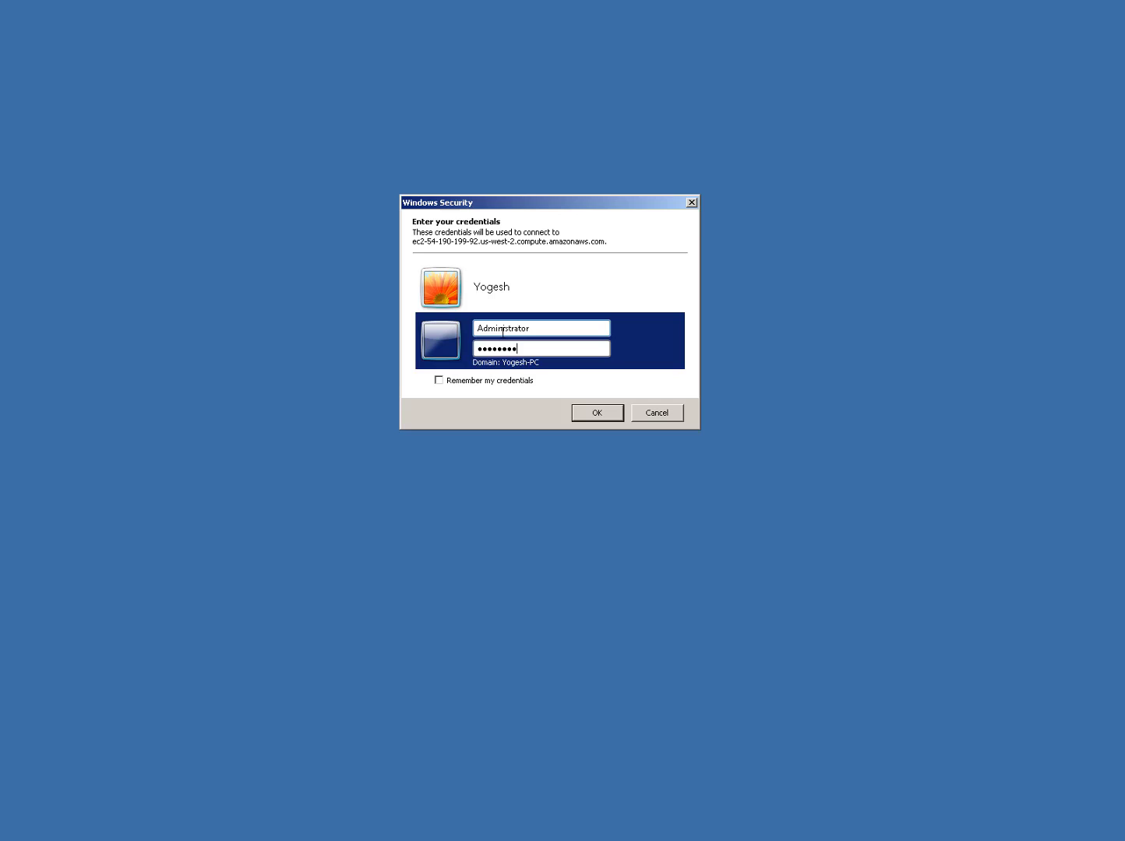
click(596, 413)
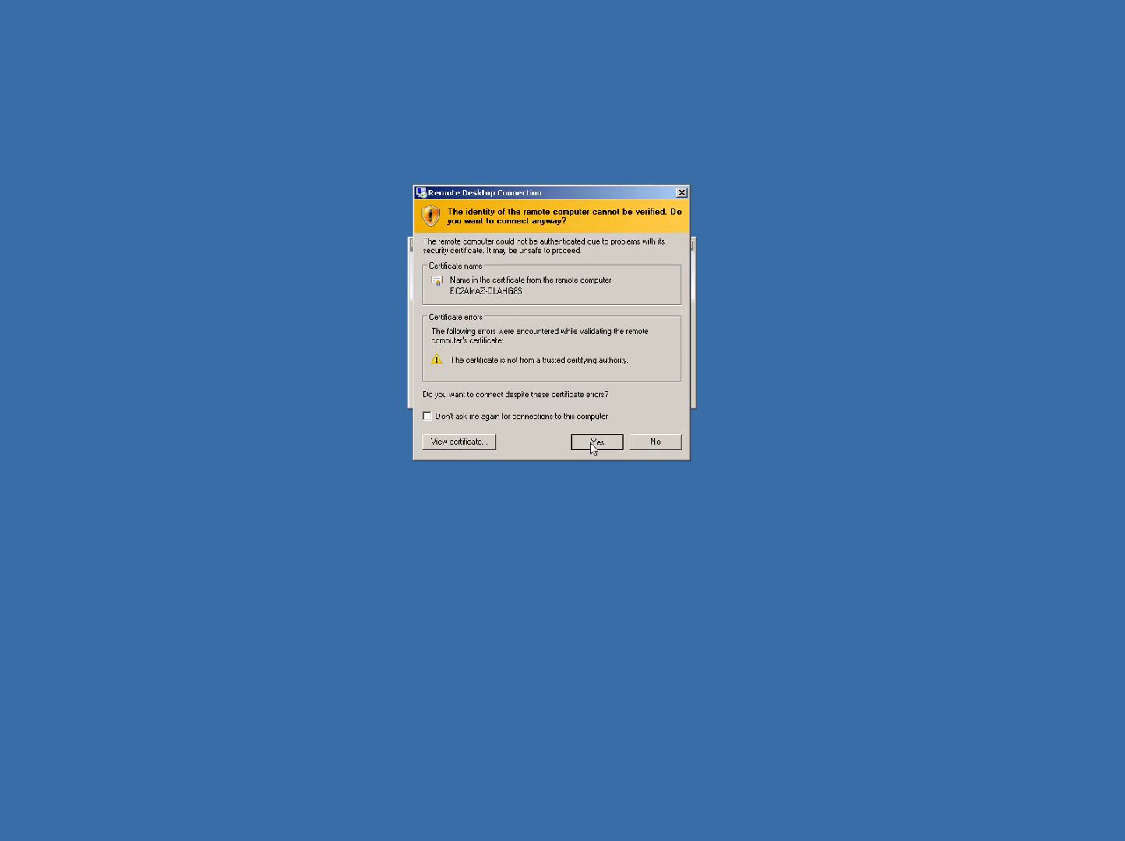
click(595, 443)
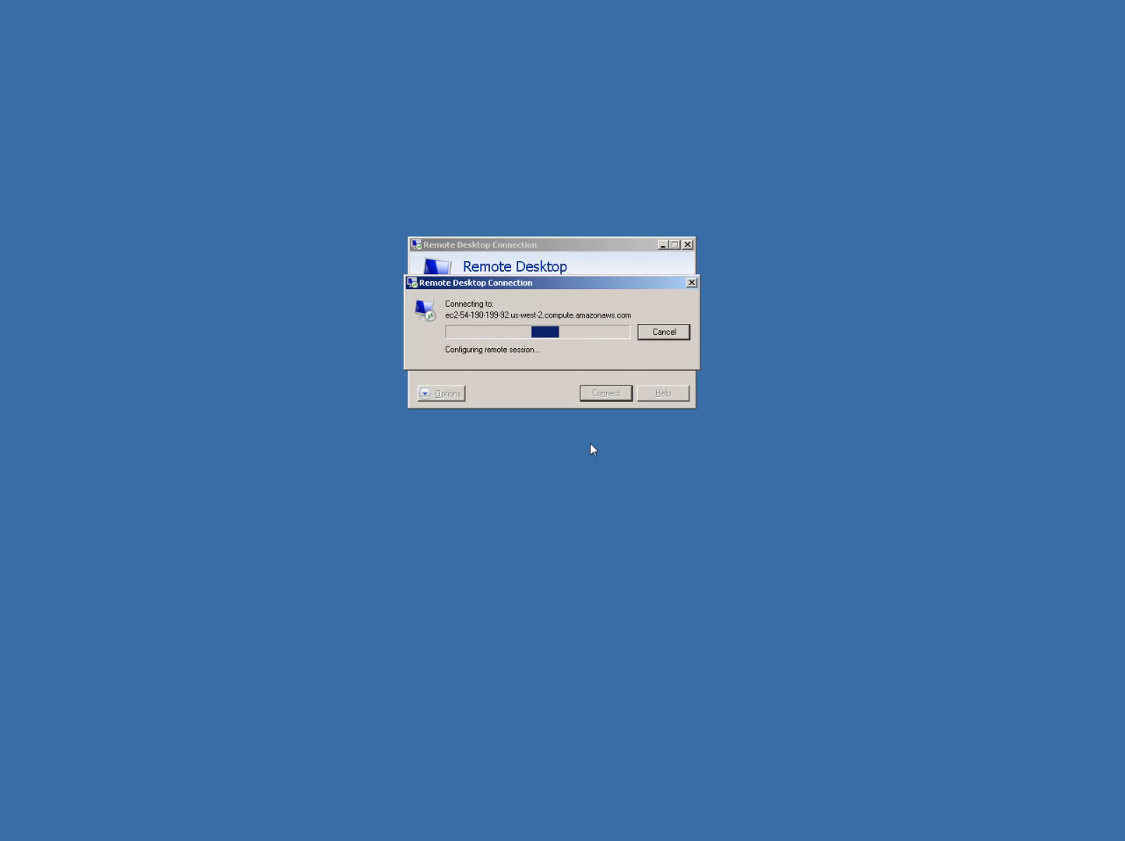